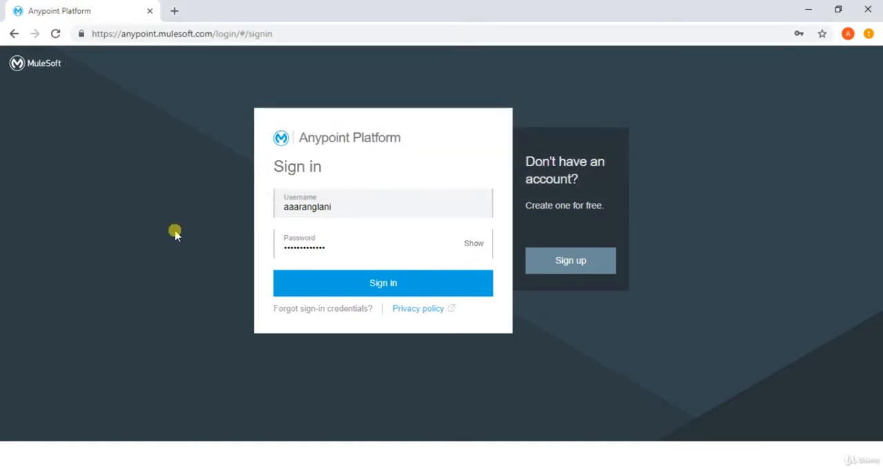
pyautogui.moveTo(246, 75)
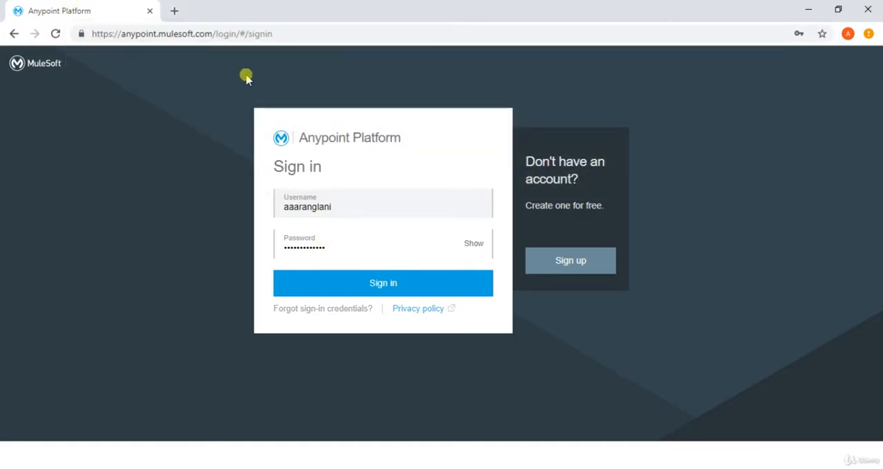
pyautogui.moveTo(573, 309)
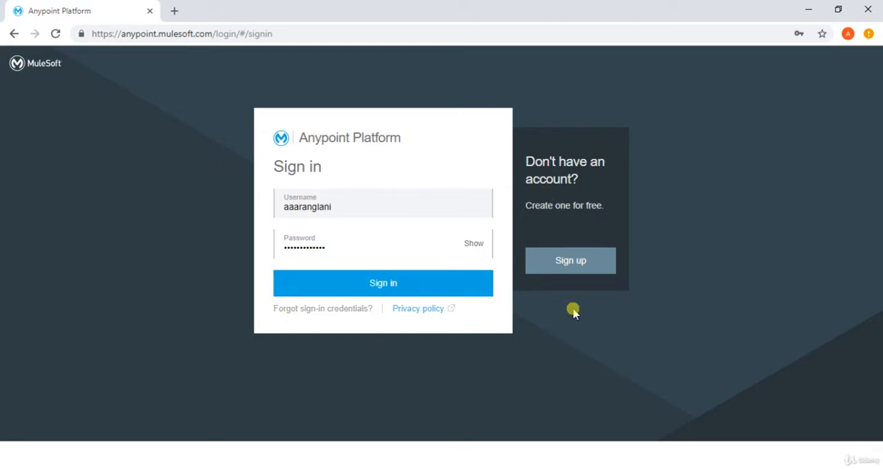
pyautogui.moveTo(570, 269)
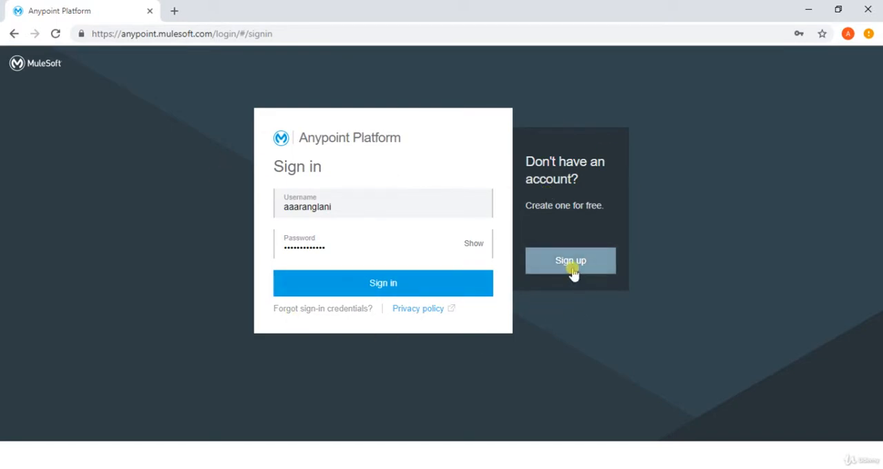
# Preview the sign-up form, return to sign-in, and check the username.
pyautogui.click(570, 261)
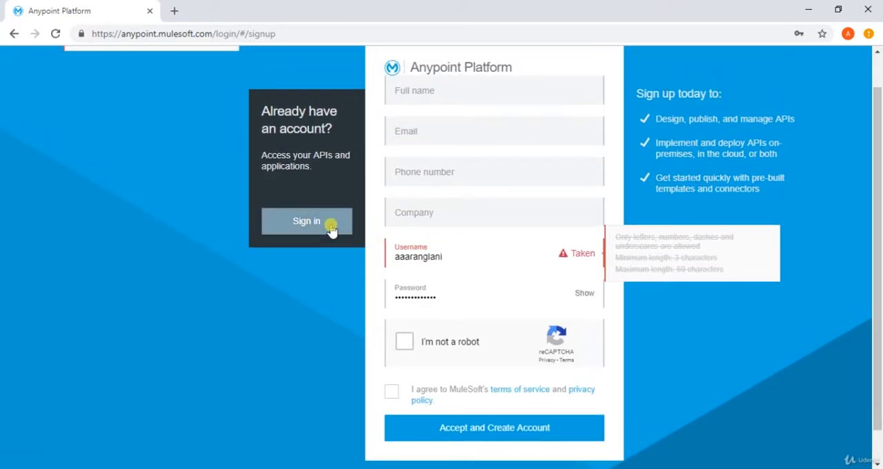
pyautogui.click(306, 221)
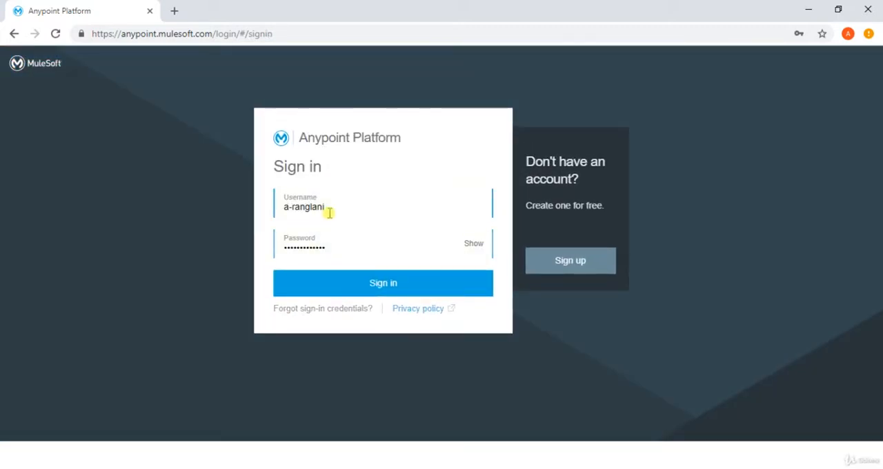
pyautogui.click(310, 206)
pyautogui.write('aa')
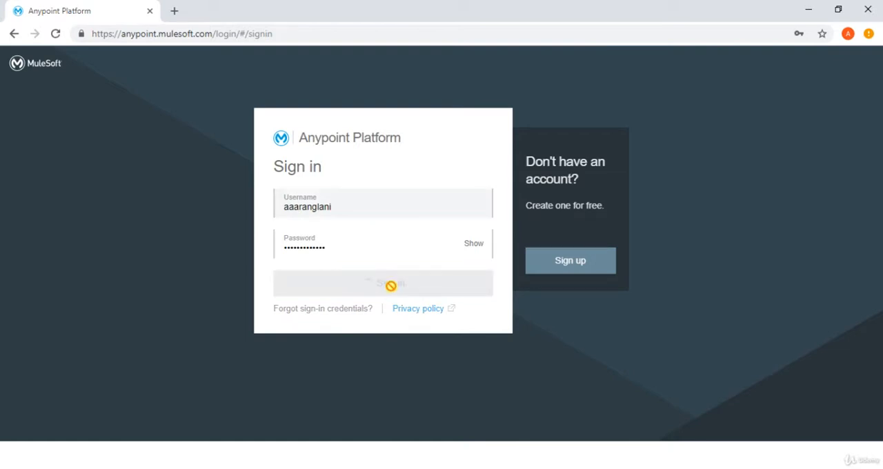
# Submit the sign-in and open Design Center from the navigation menu.
pyautogui.click(383, 283)
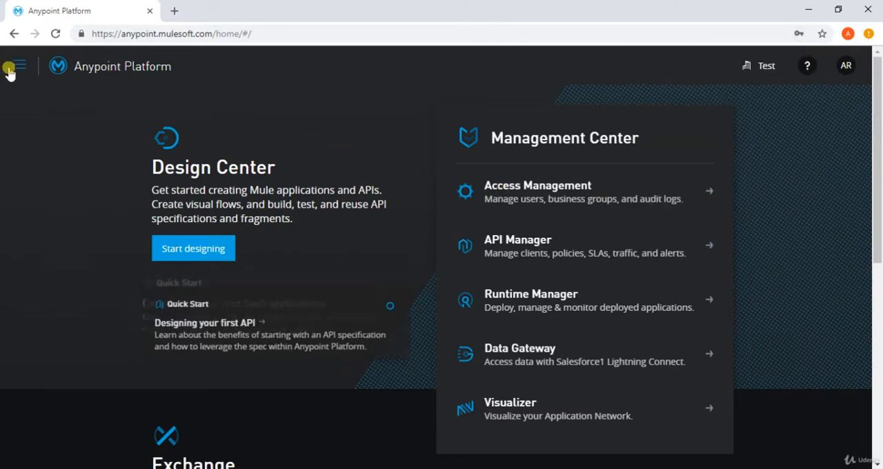
pyautogui.click(13, 66)
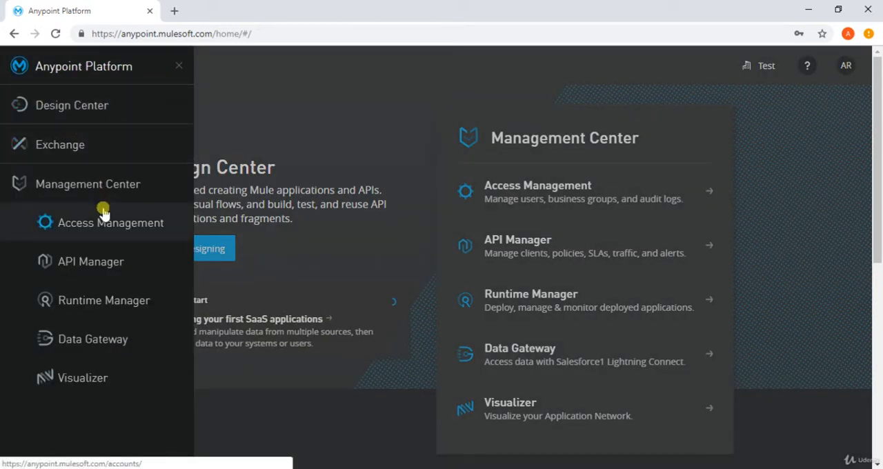
pyautogui.click(90, 262)
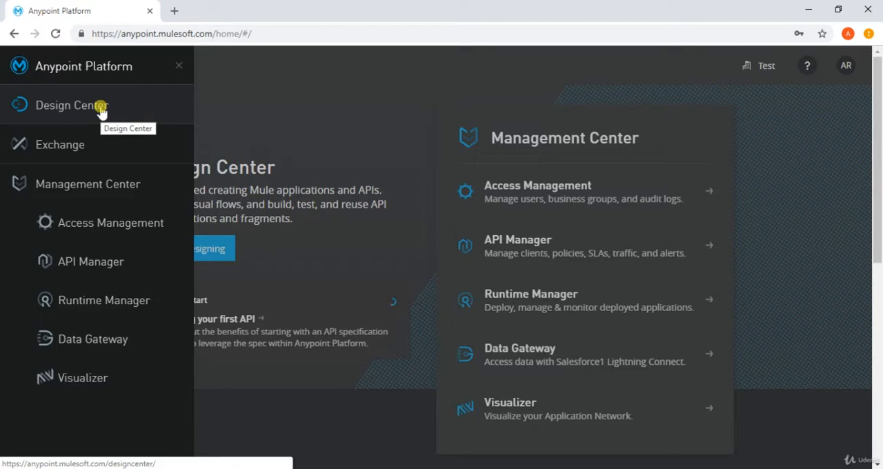
pyautogui.click(71, 105)
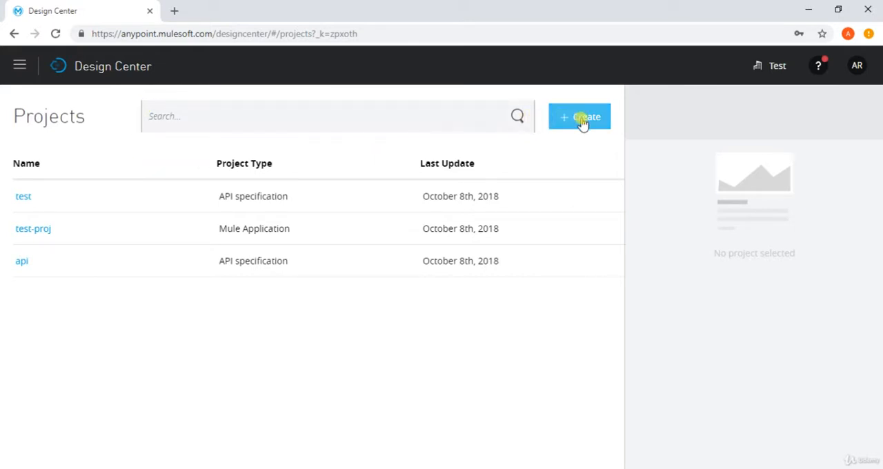
# Create API specification project 'myapi' using the API designer.
pyautogui.click(579, 116)
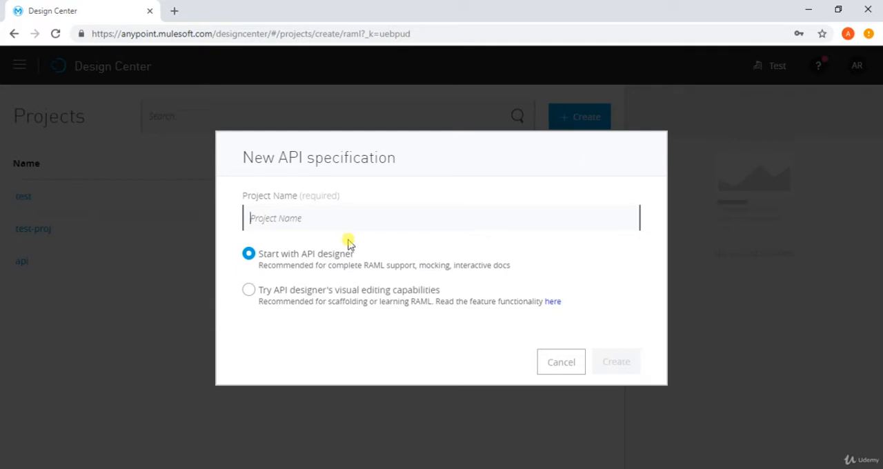
pyautogui.write('api')
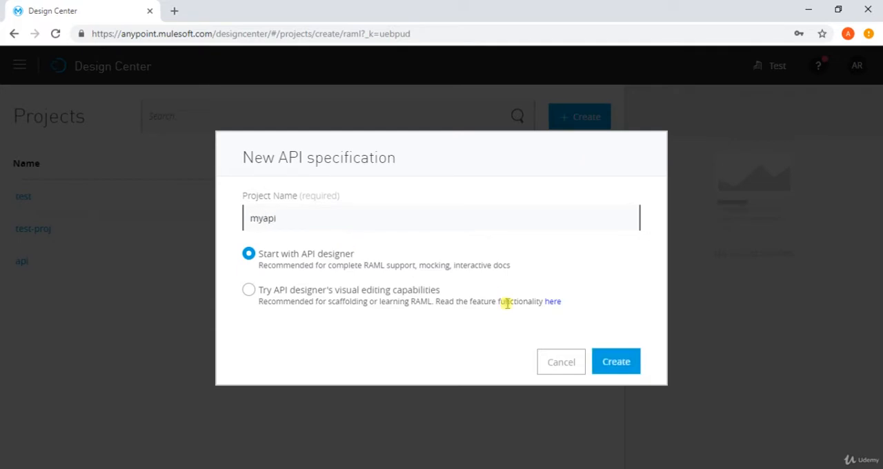
pyautogui.click(615, 361)
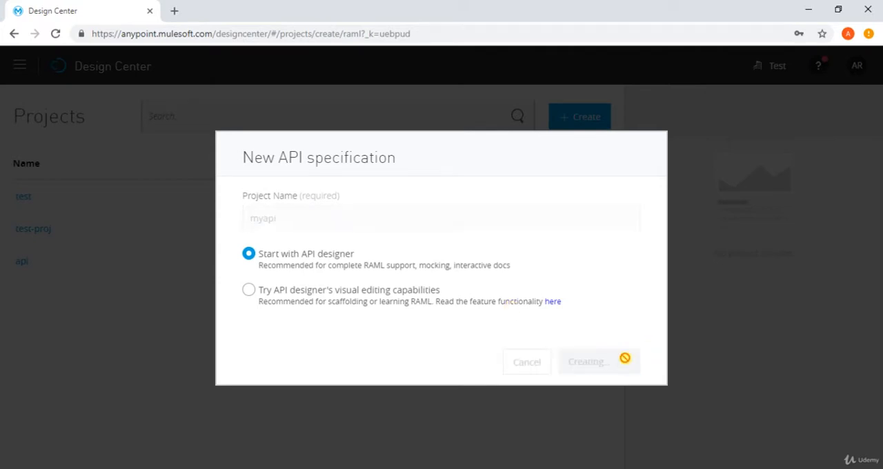
pyautogui.click(587, 361)
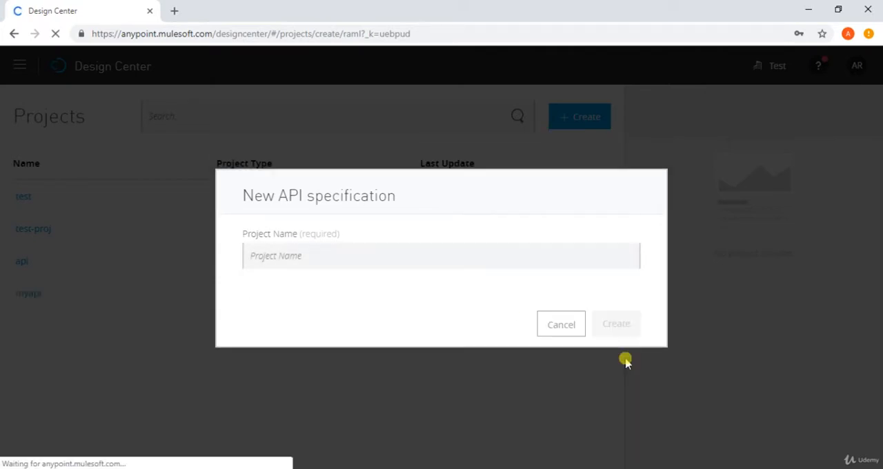
pyautogui.click(616, 324)
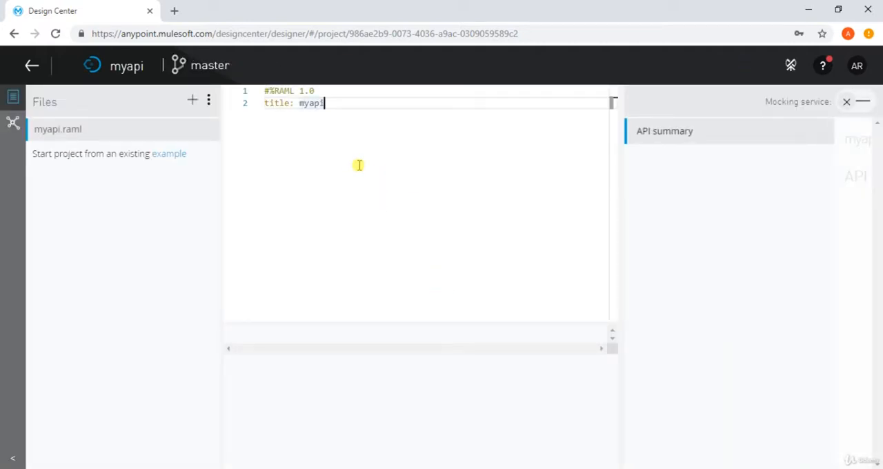
pyautogui.moveTo(543, 108)
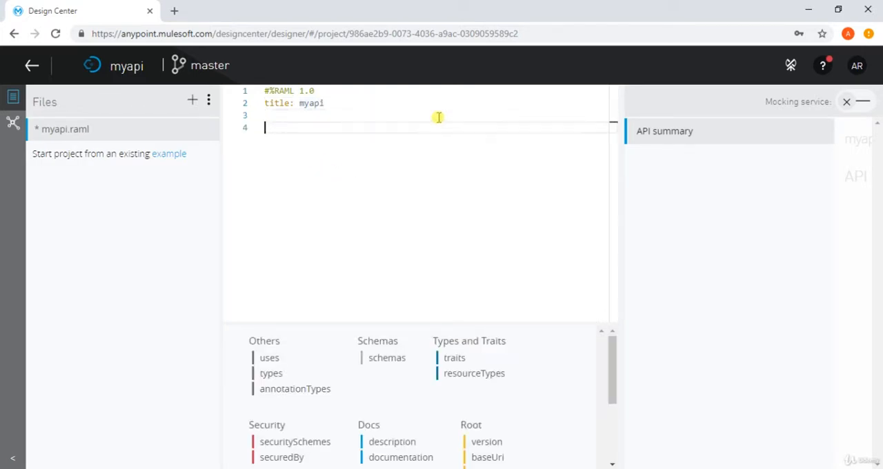
# Add /account with nested /accountid to the RAML, then go back to Projects.
pyautogui.write('/acc')
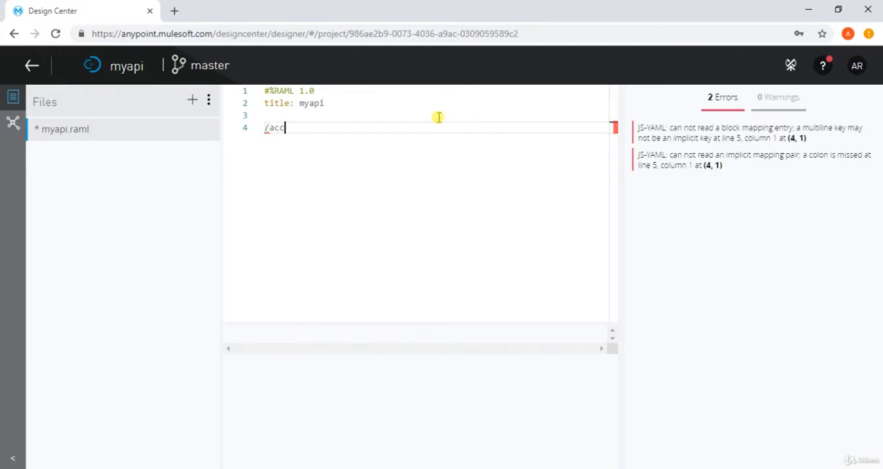
pyautogui.write('ount:')
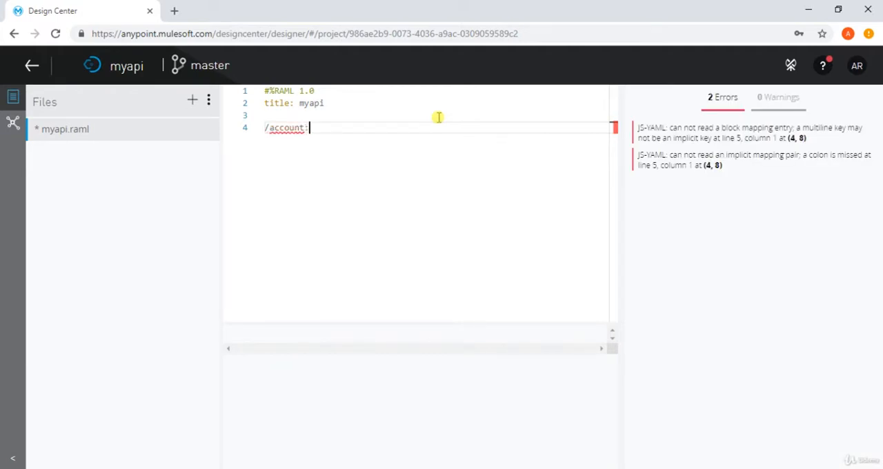
pyautogui.press('enter')
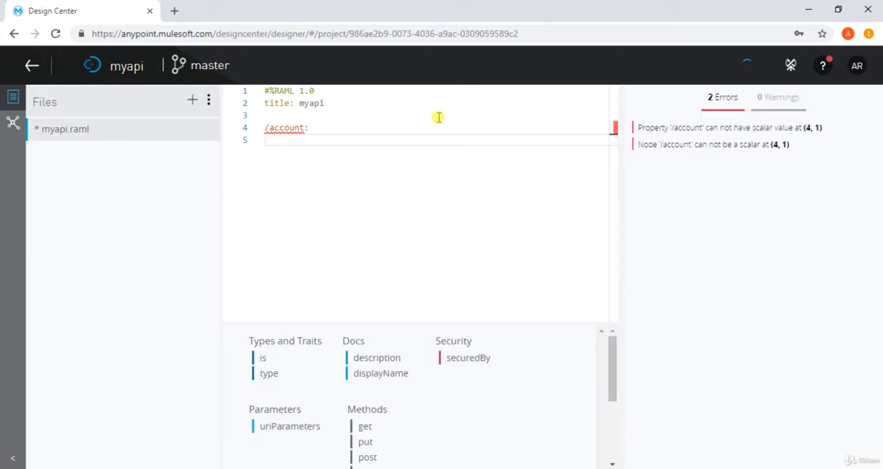
pyautogui.write('/account')
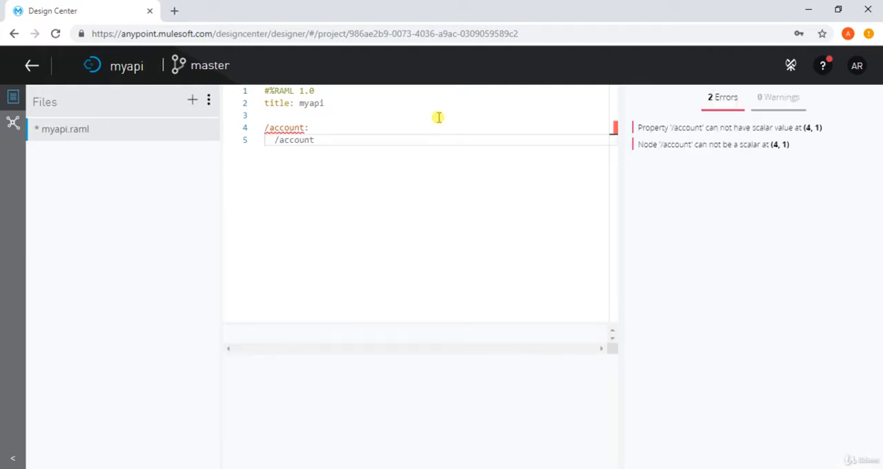
pyautogui.write('id:')
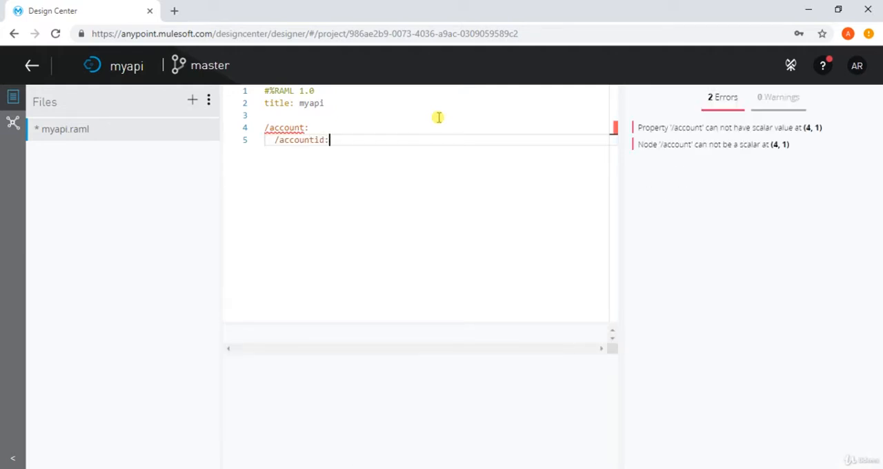
pyautogui.press('Enter')
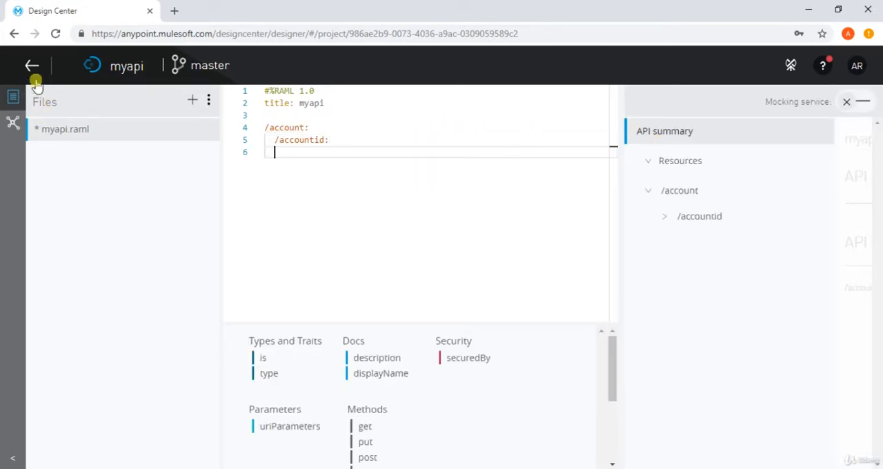
pyautogui.click(31, 66)
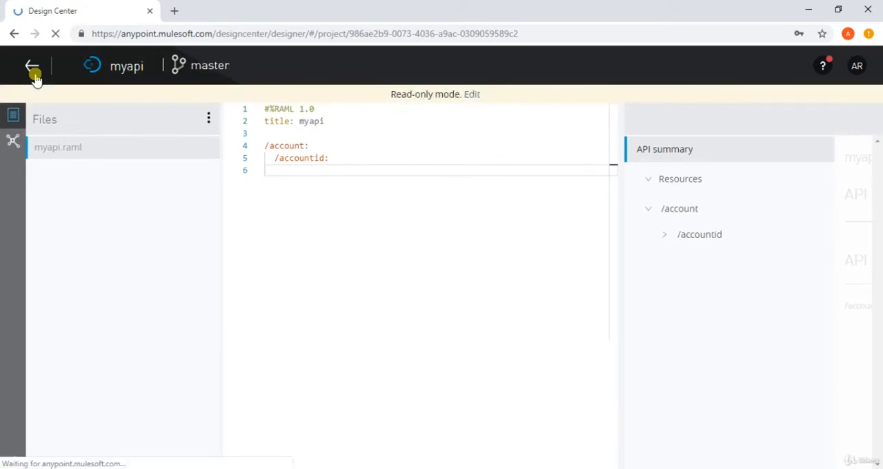
pyautogui.click(31, 65)
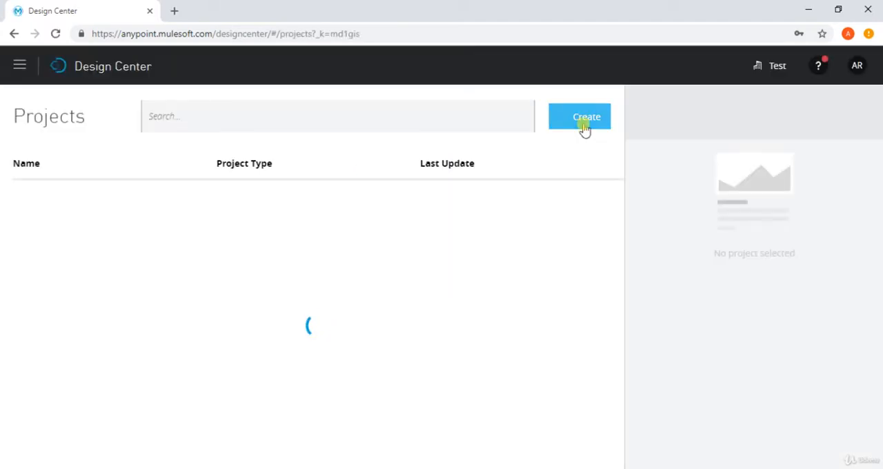
# Create Mule Application project 'myapp' in Design Center.
pyautogui.click(586, 117)
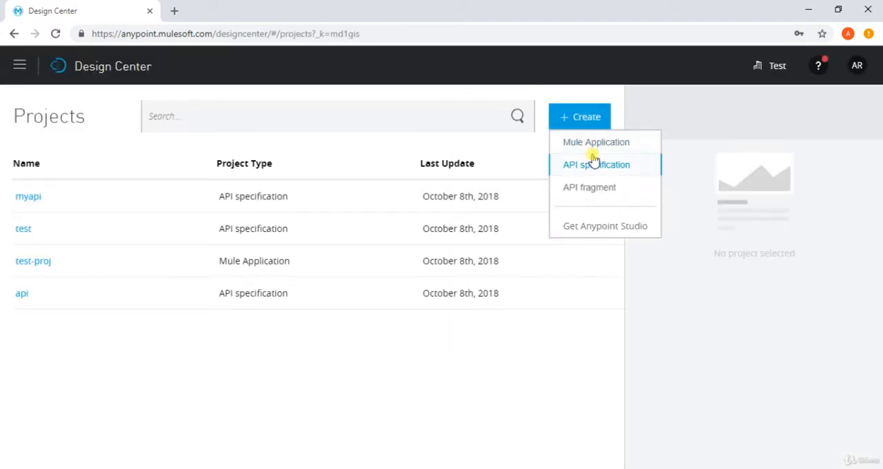
pyautogui.click(595, 142)
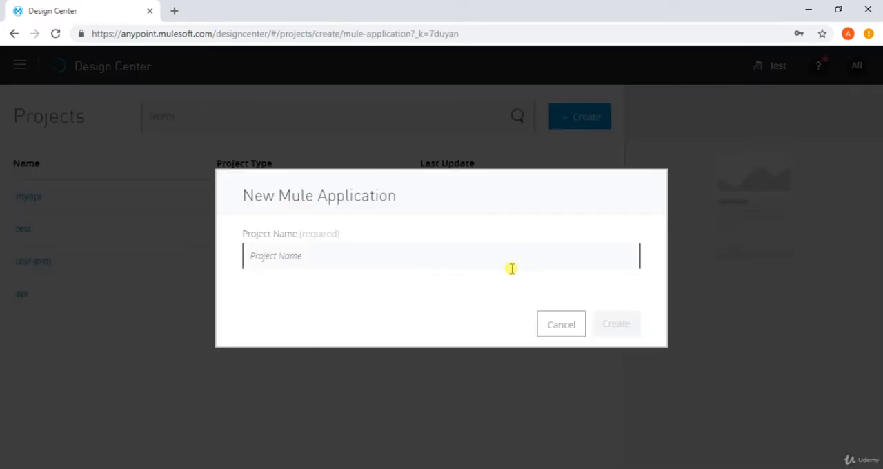
pyautogui.write('myapp')
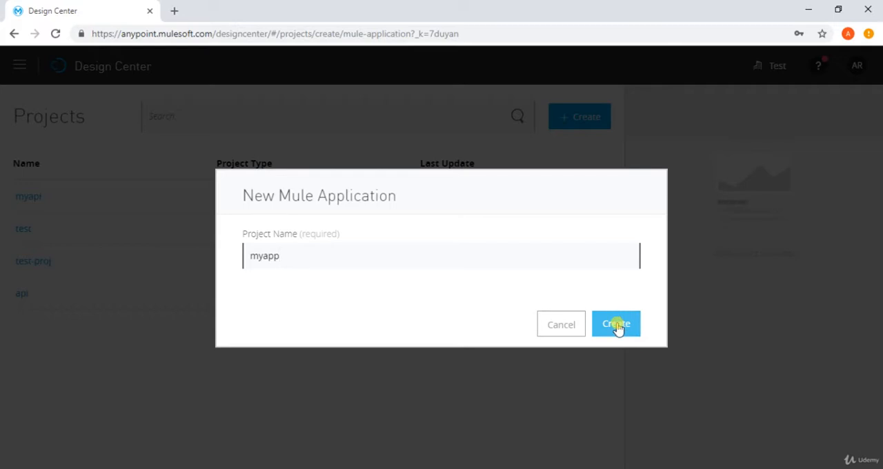
pyautogui.click(615, 324)
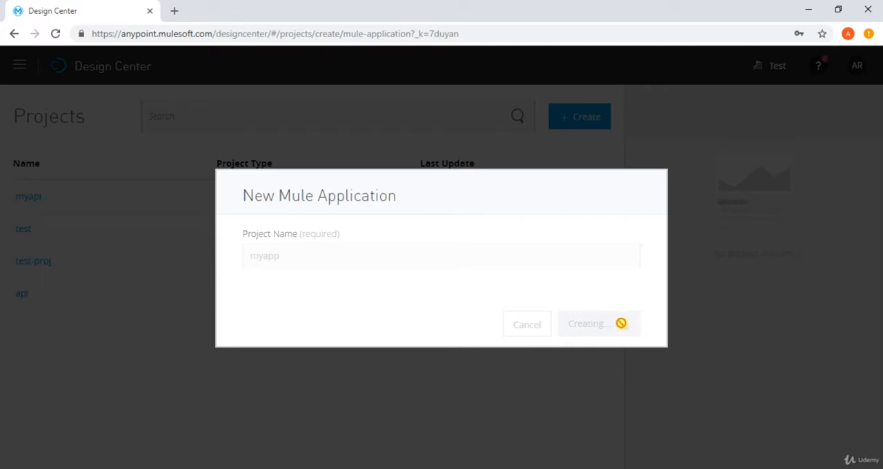
pyautogui.moveTo(397, 262)
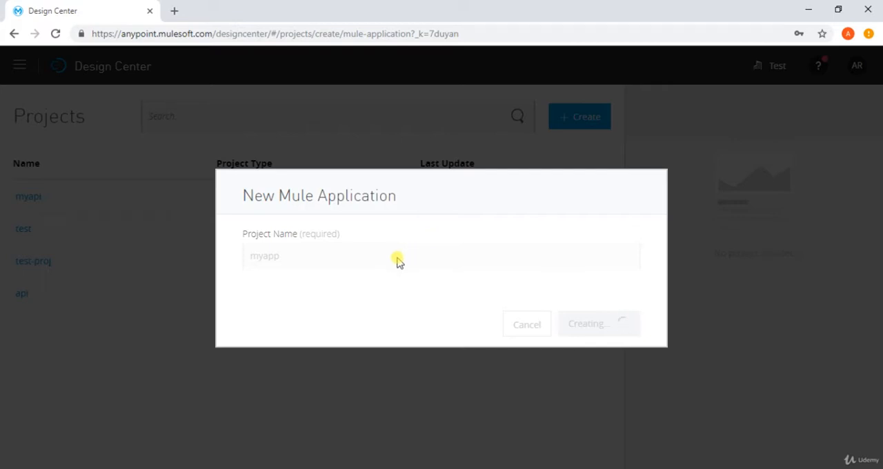
pyautogui.click(597, 324)
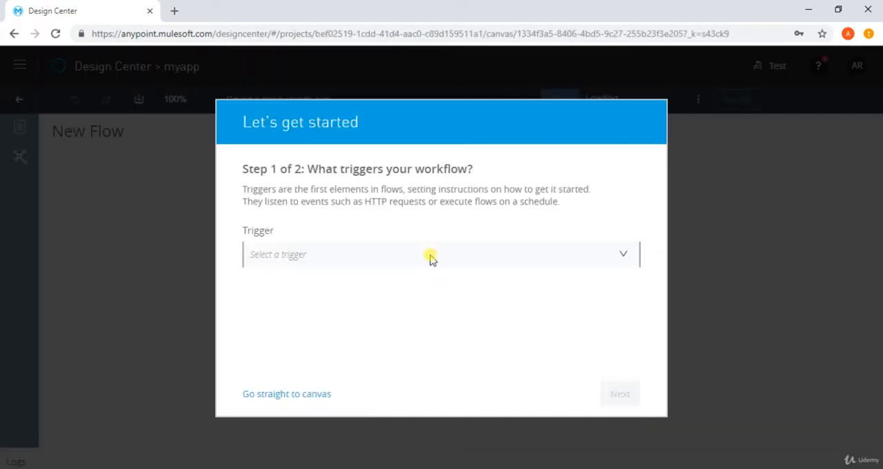
# Choose the HTTP Connector Listener as the flow trigger.
pyautogui.click(441, 254)
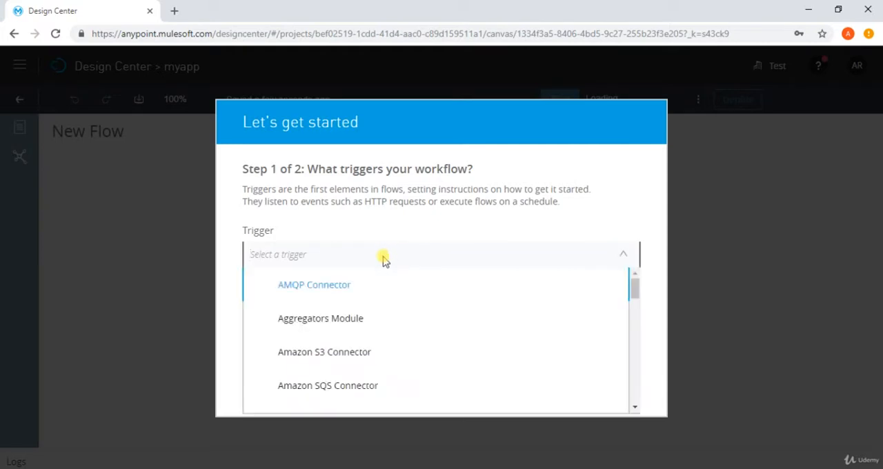
pyautogui.write('http')
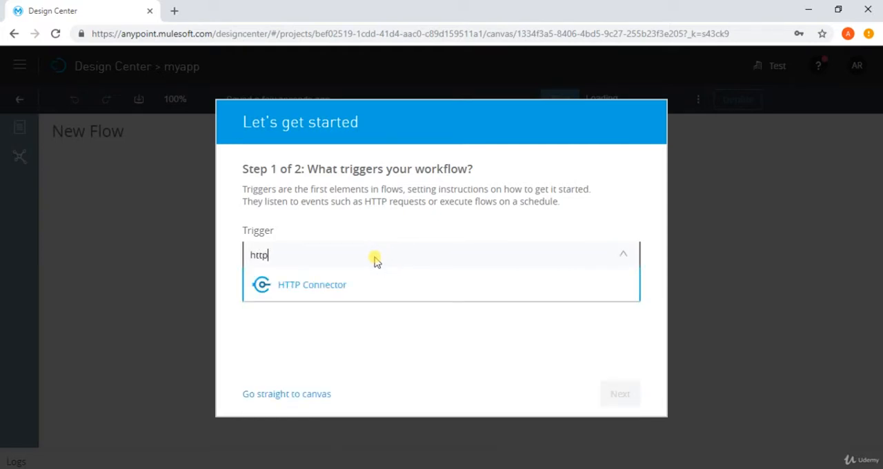
pyautogui.click(311, 284)
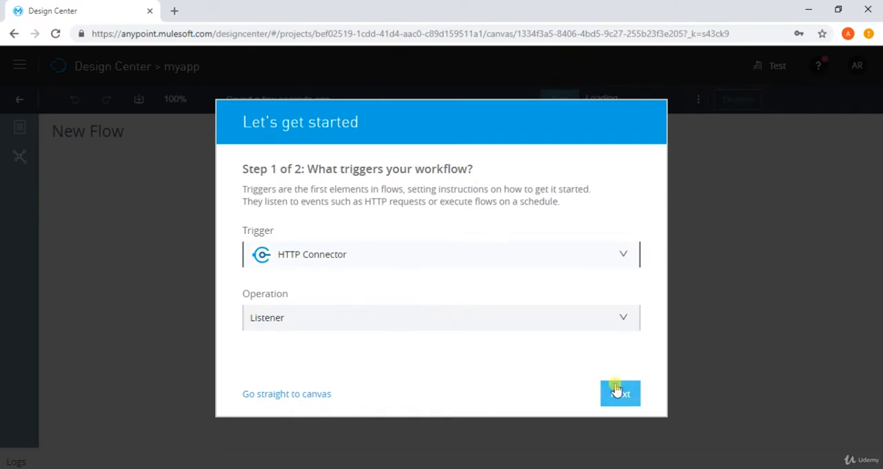
pyautogui.click(619, 392)
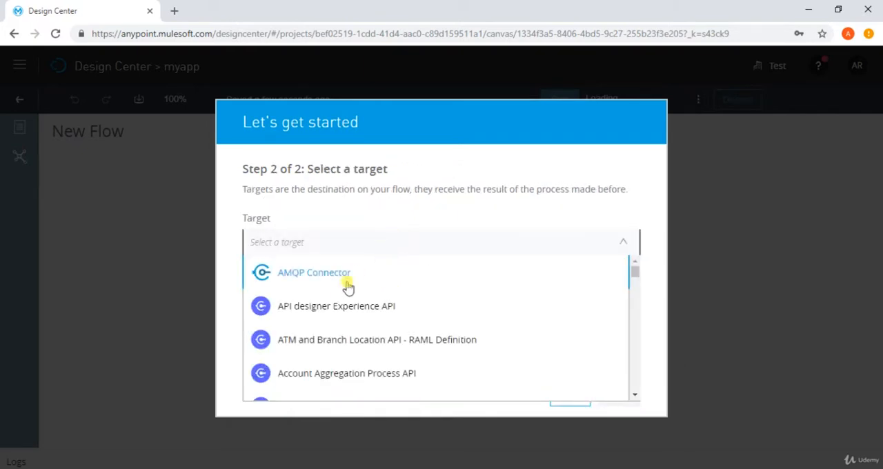
# Choose the Database Connector Select operation as the flow target.
pyautogui.scroll(-3)
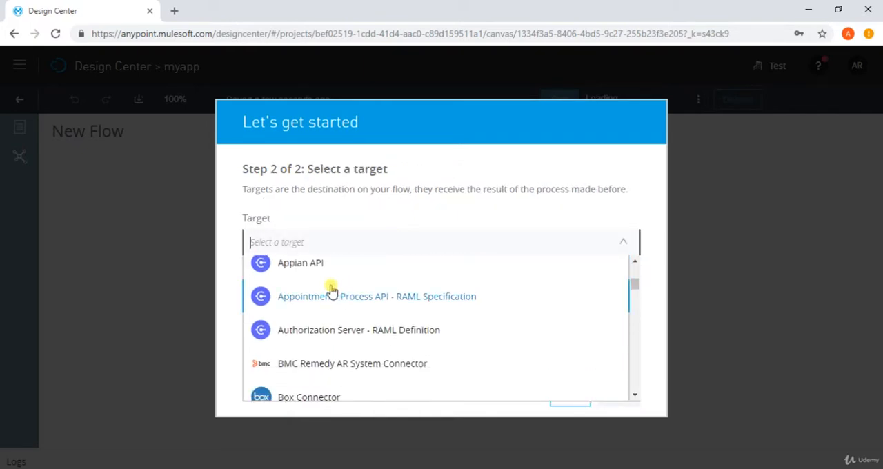
pyautogui.scroll(-3)
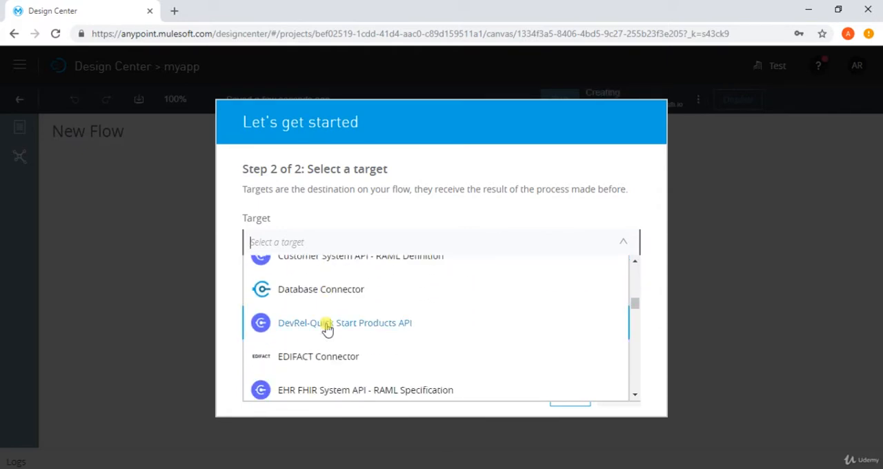
pyautogui.click(321, 289)
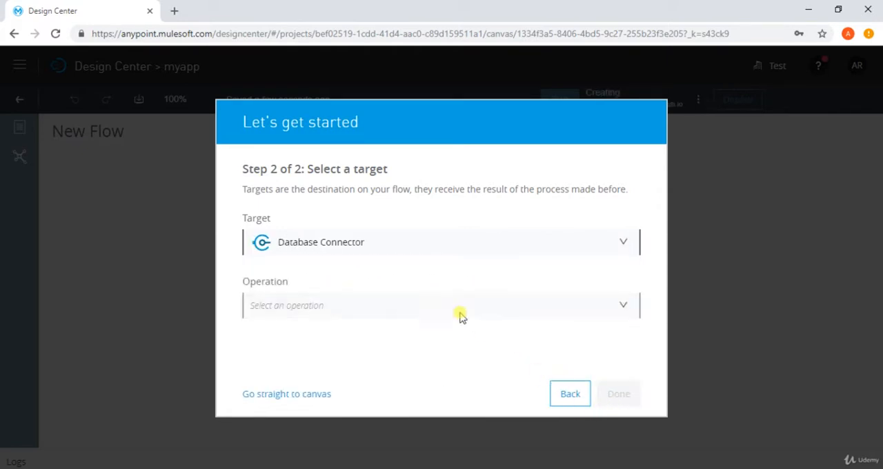
pyautogui.click(440, 305)
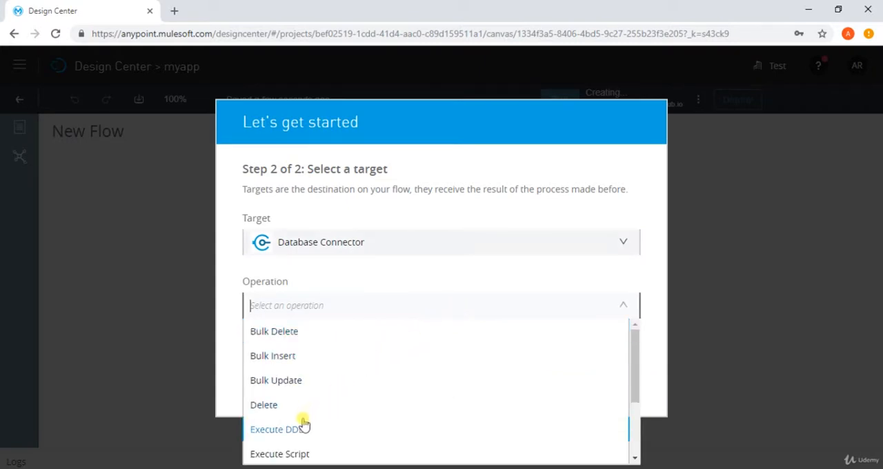
pyautogui.scroll(-3)
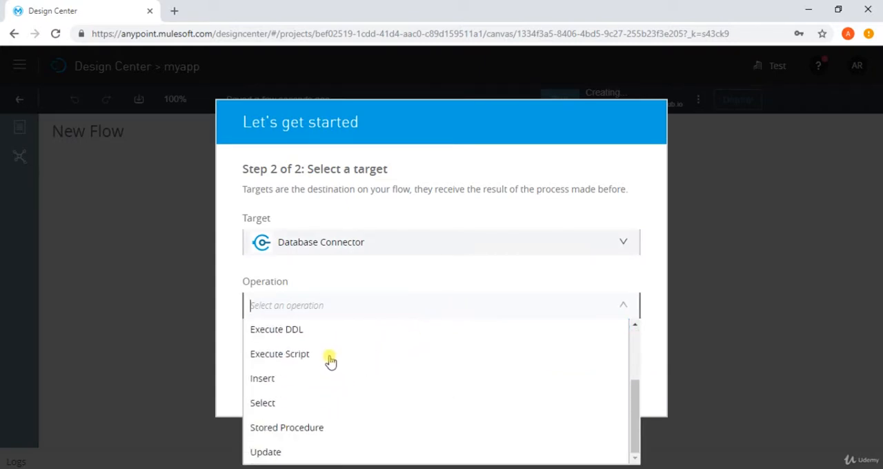
pyautogui.click(262, 403)
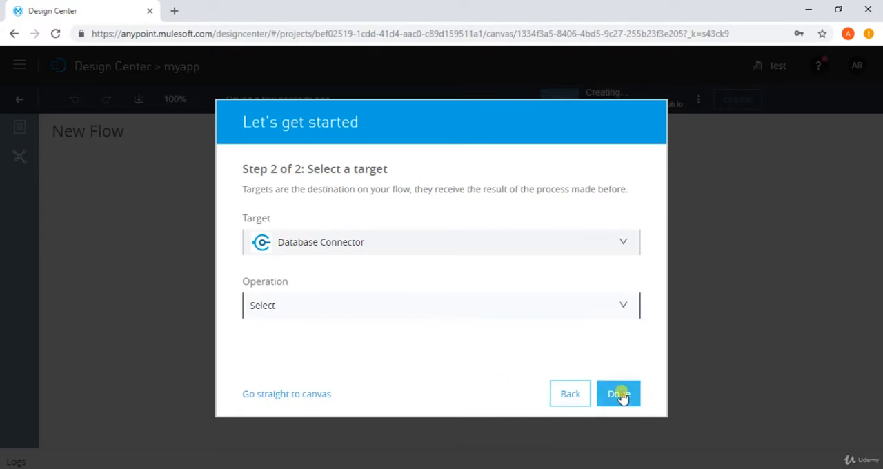
# Finish the wizard and set the HTTP Listener path to /*.
pyautogui.click(618, 394)
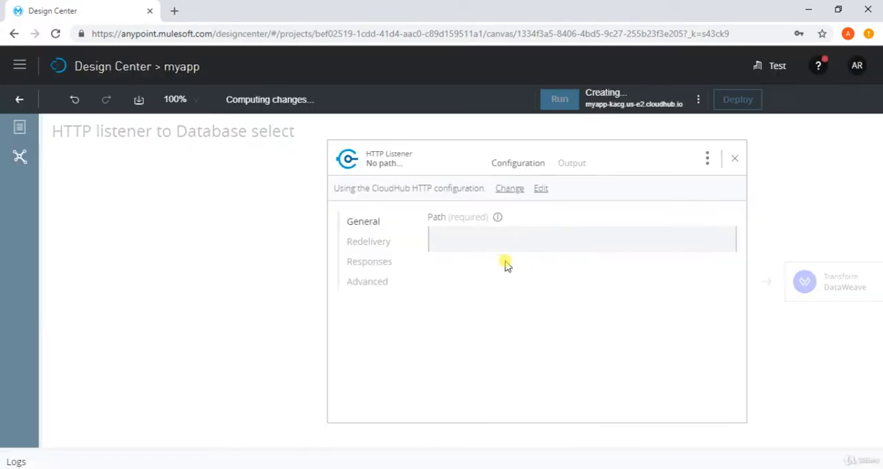
pyautogui.click(582, 239)
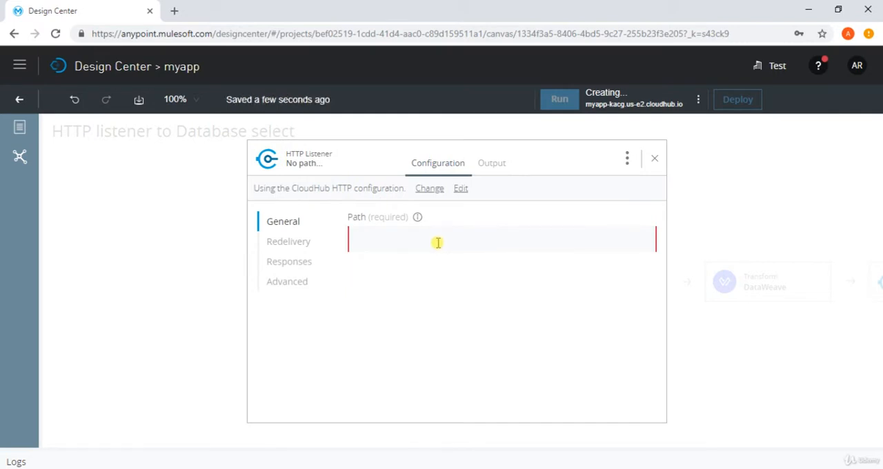
pyautogui.write('/')
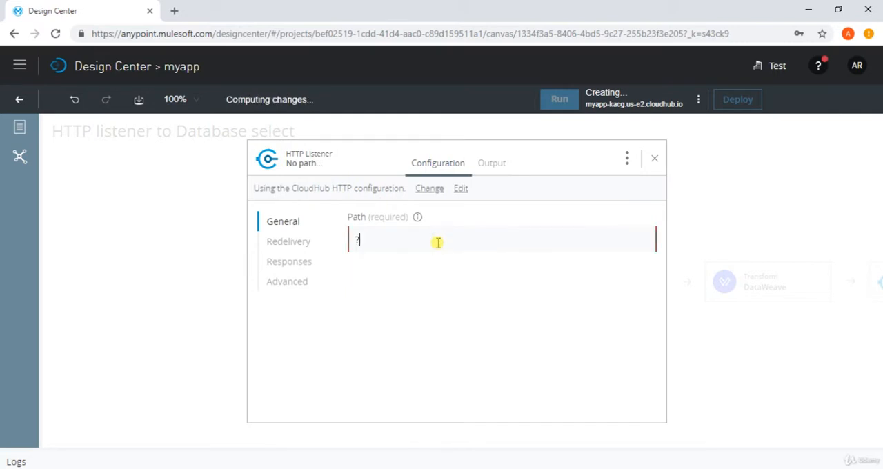
pyautogui.write('/')
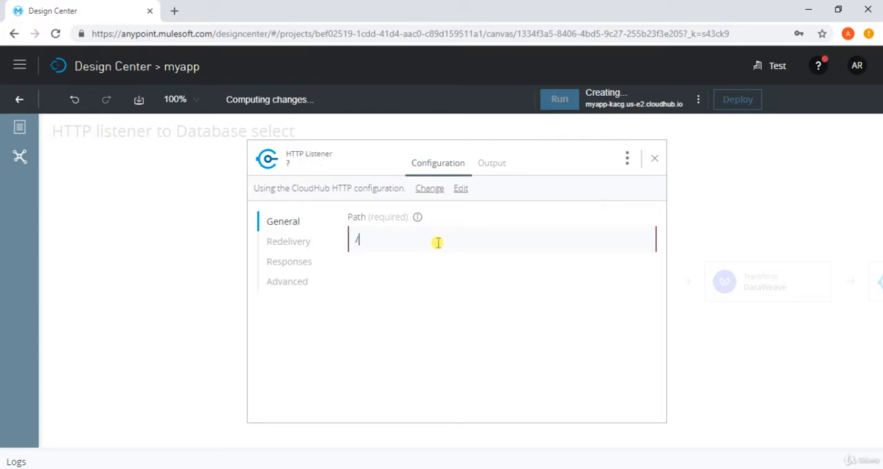
pyautogui.write('*')
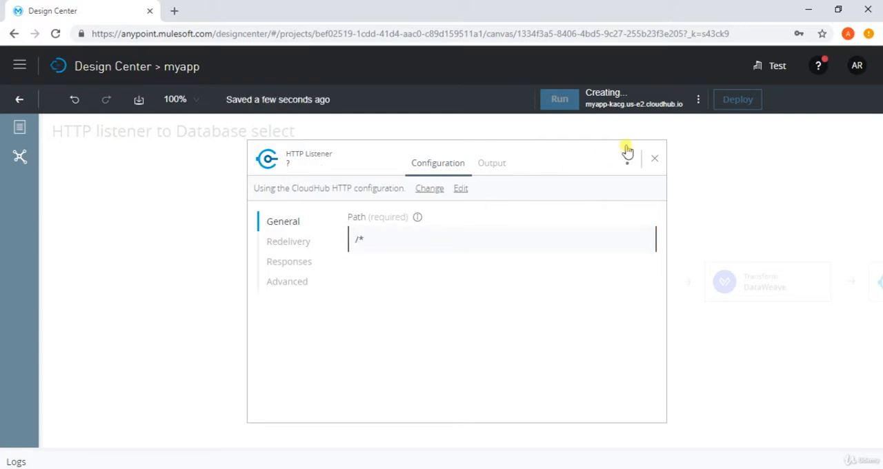
pyautogui.click(623, 159)
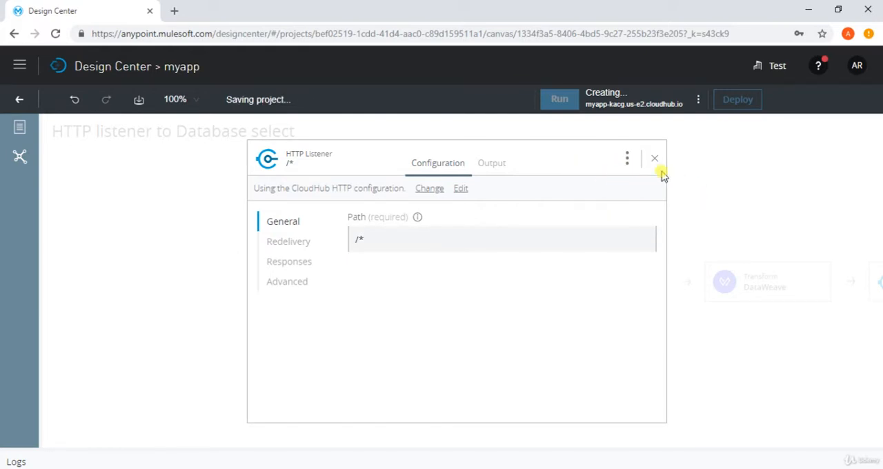
pyautogui.click(654, 159)
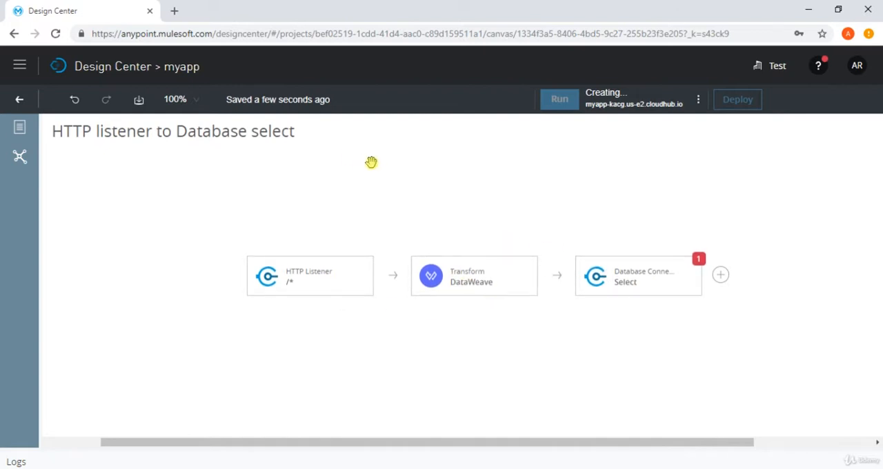
pyautogui.moveTo(629, 298)
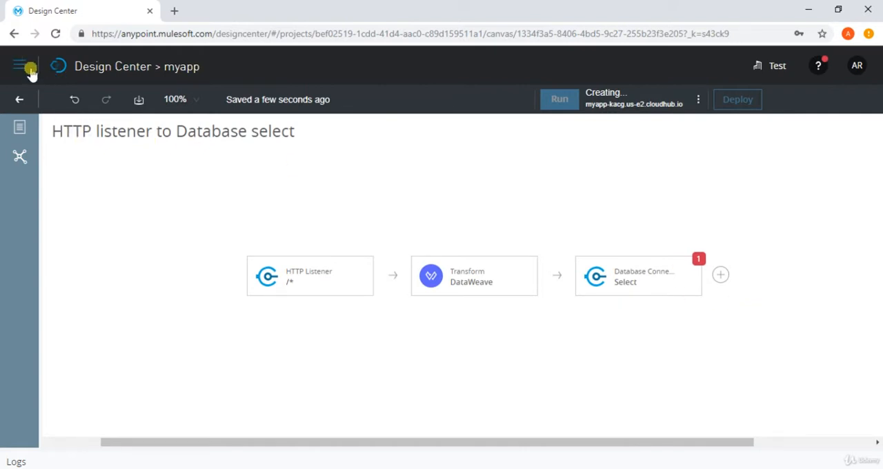
# Open Exchange, select the Test organization, and start a new asset.
pyautogui.click(20, 66)
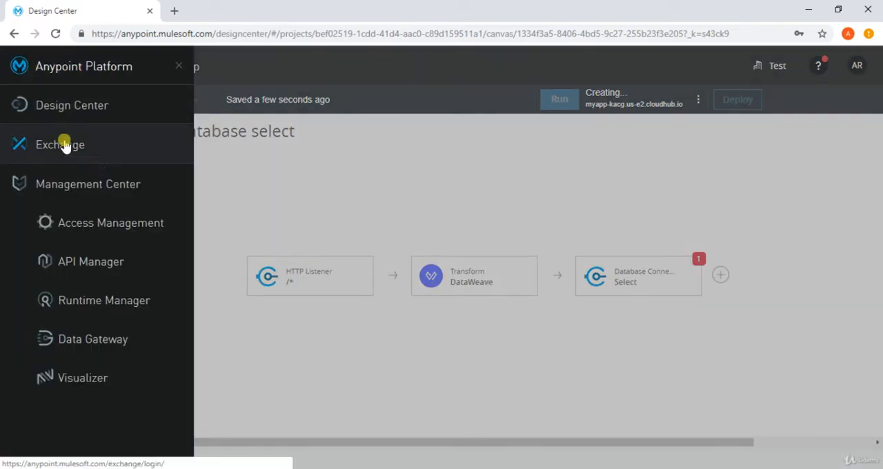
pyautogui.click(60, 144)
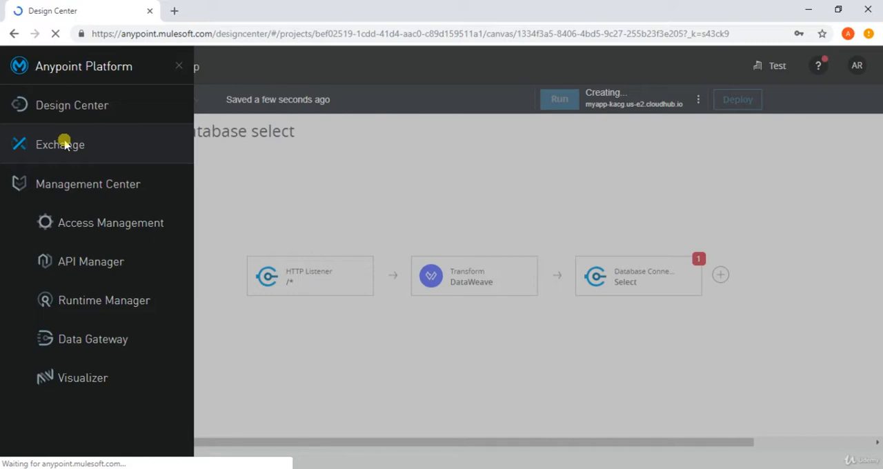
pyautogui.click(60, 144)
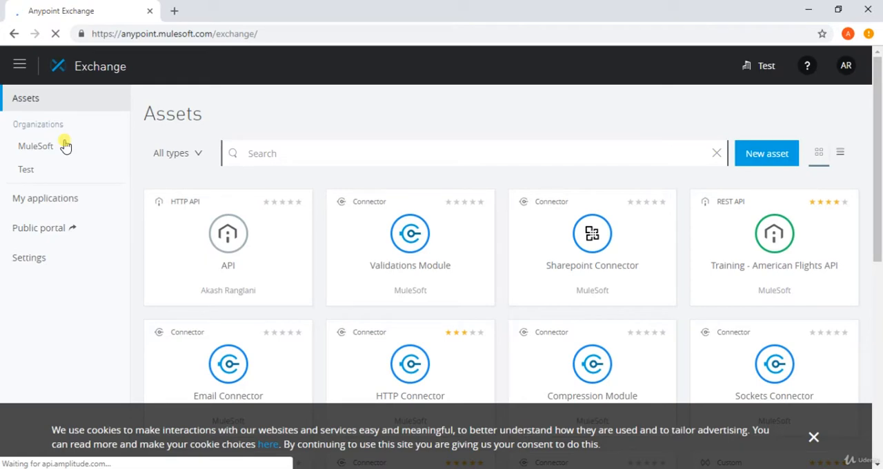
pyautogui.click(26, 169)
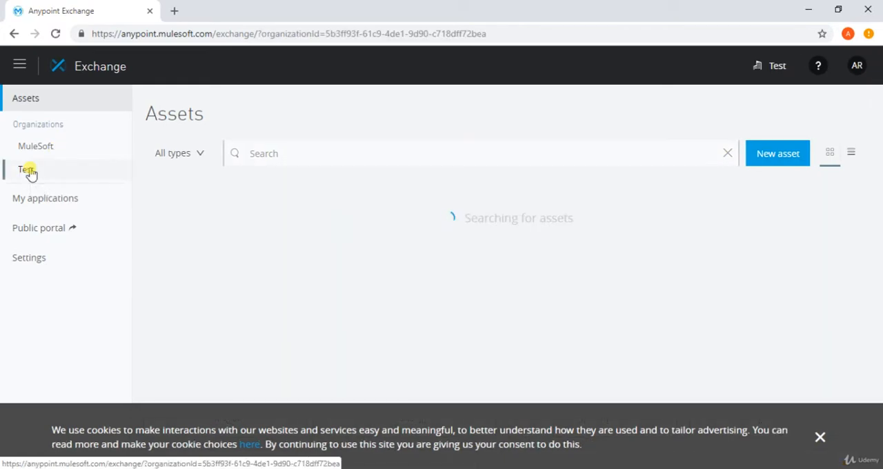
pyautogui.click(27, 170)
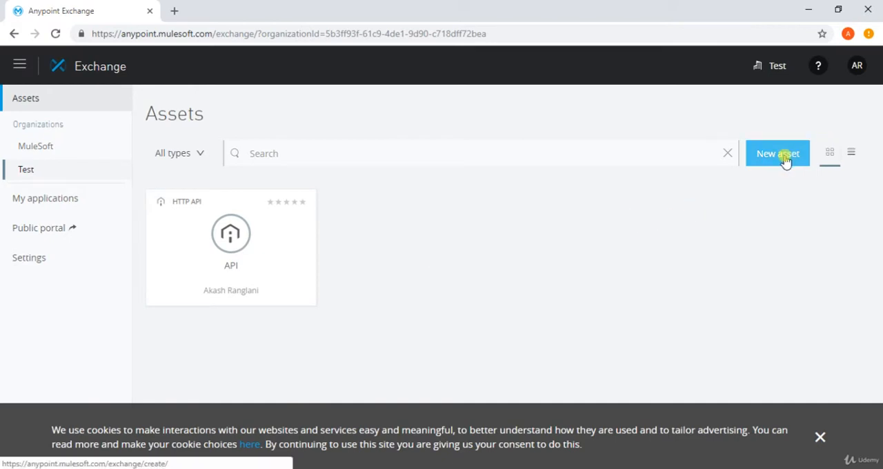
pyautogui.click(777, 153)
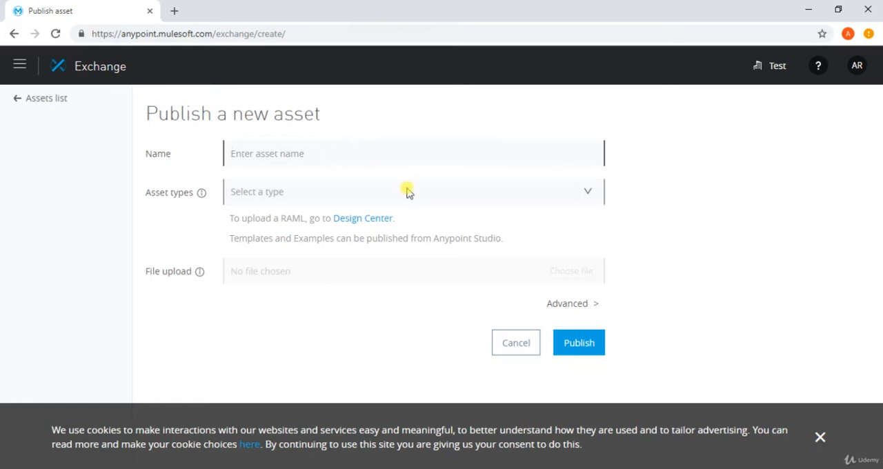
pyautogui.click(410, 192)
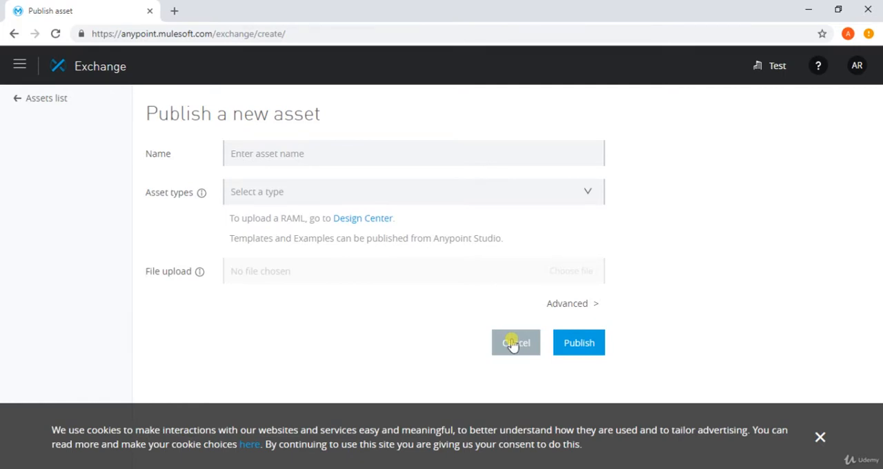
# Cancel the asset form and scroll through the MuleSoft organization's assets.
pyautogui.click(515, 342)
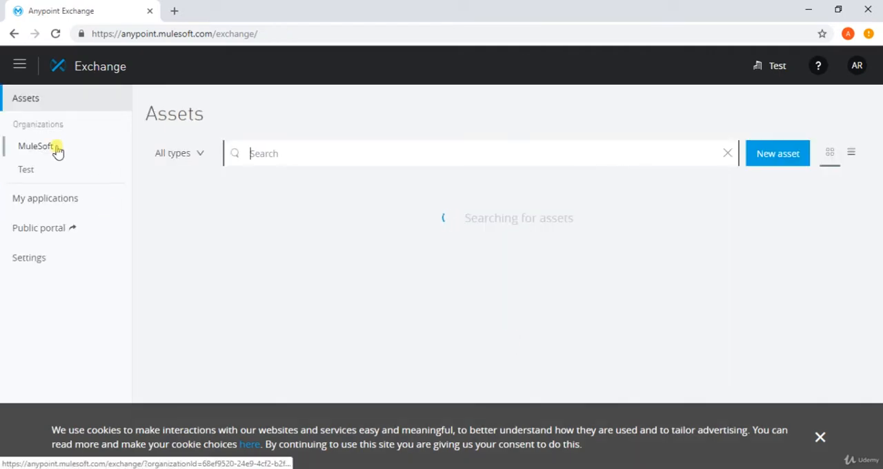
pyautogui.click(35, 145)
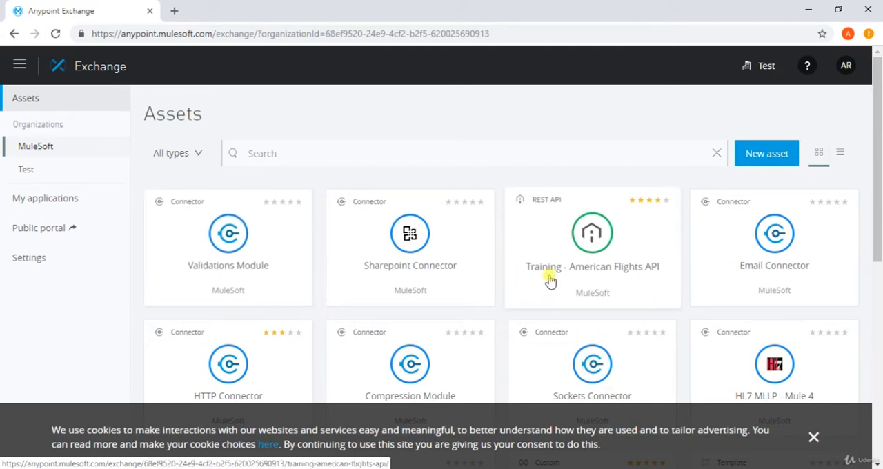
pyautogui.scroll(-3)
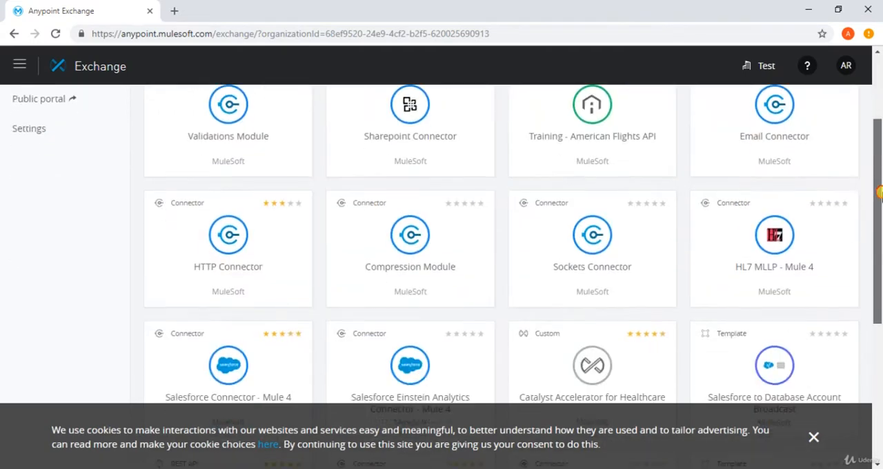
pyautogui.scroll(-3)
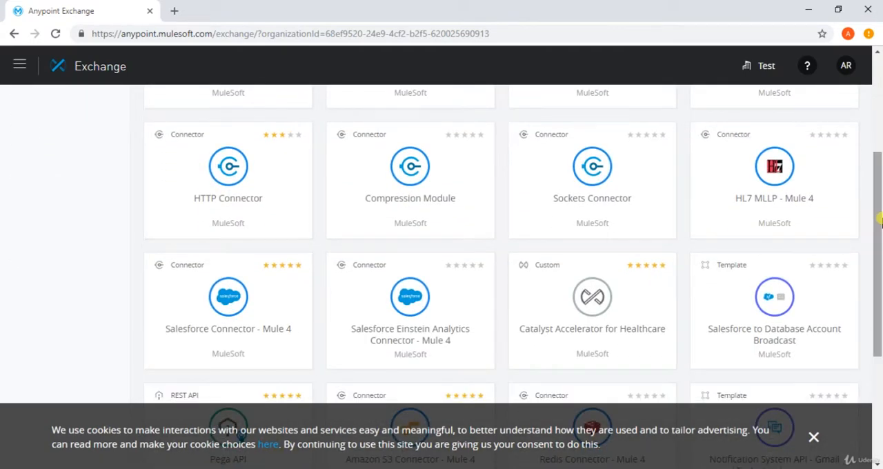
pyautogui.scroll(-3)
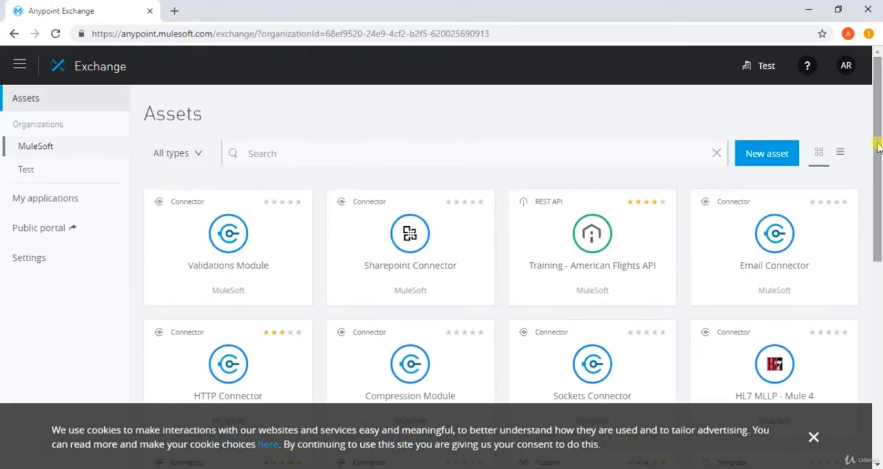
pyautogui.moveTo(317, 111)
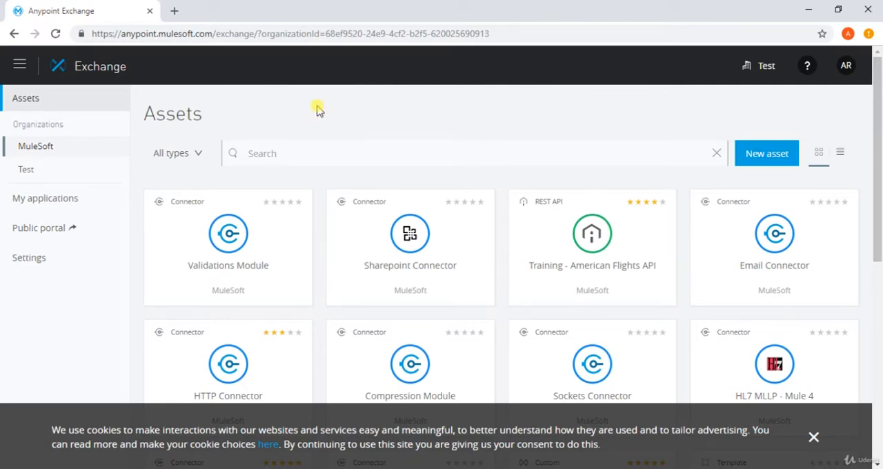
pyautogui.moveTo(19, 64)
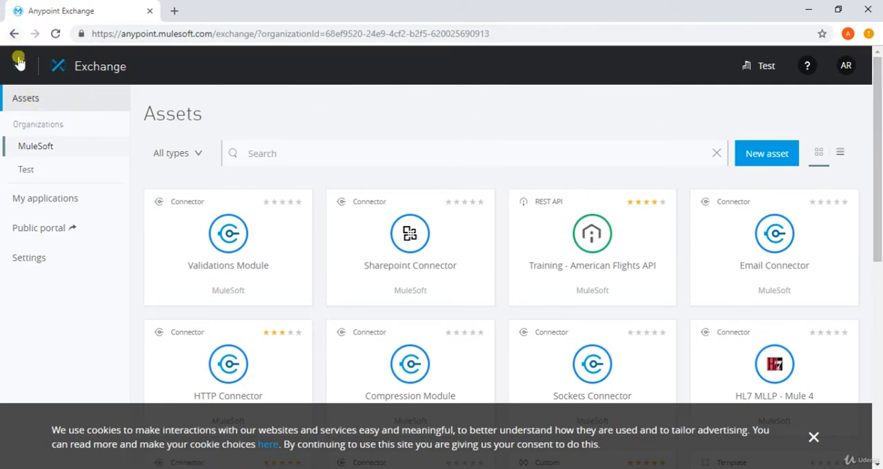
# Add a business group named 'QA' under the Test organization.
pyautogui.click(19, 66)
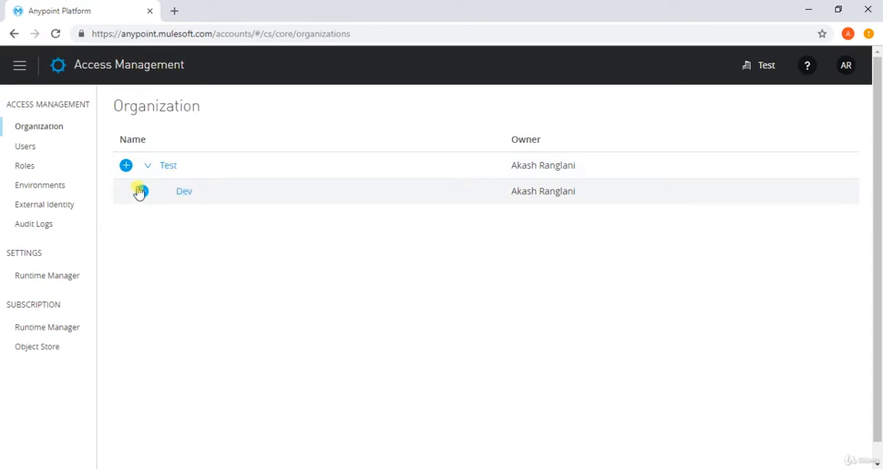
pyautogui.click(141, 191)
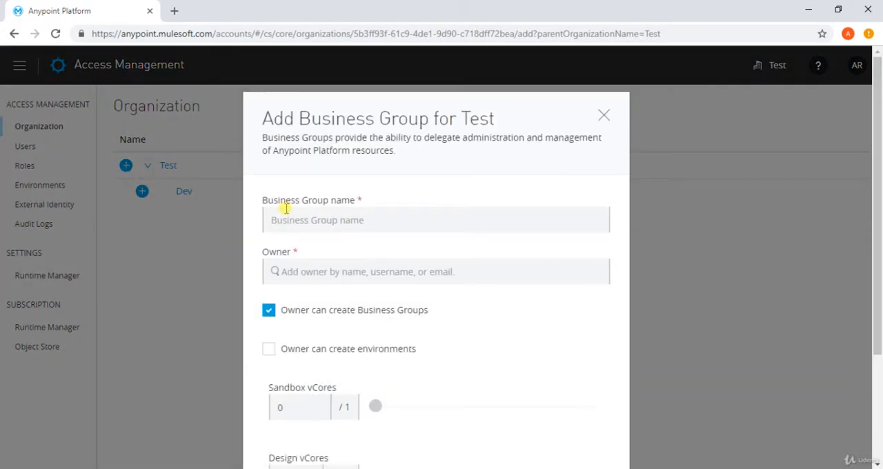
pyautogui.click(435, 220)
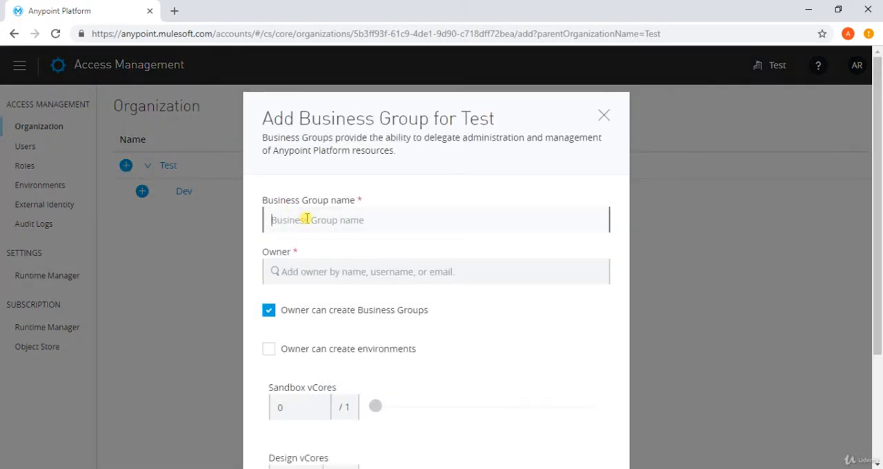
pyautogui.write('QA')
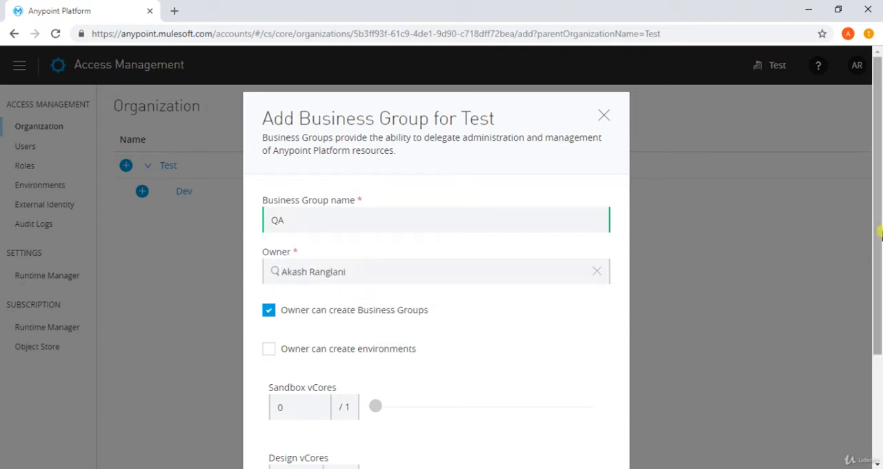
pyautogui.scroll(-3)
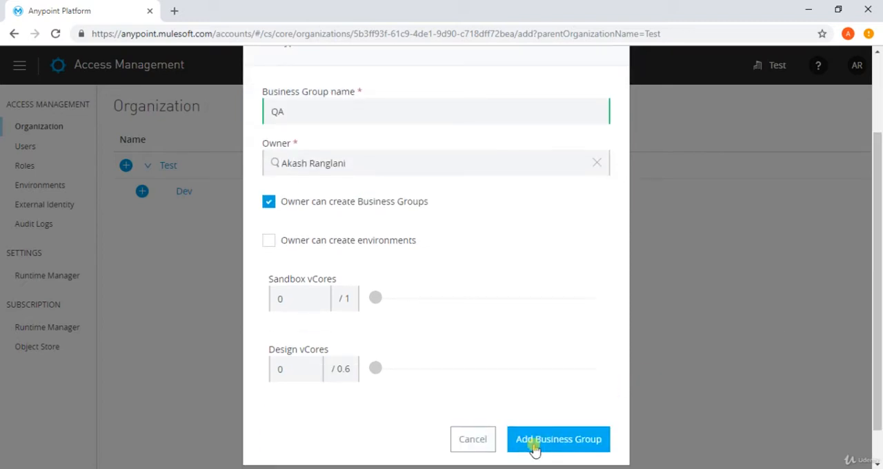
pyautogui.click(558, 440)
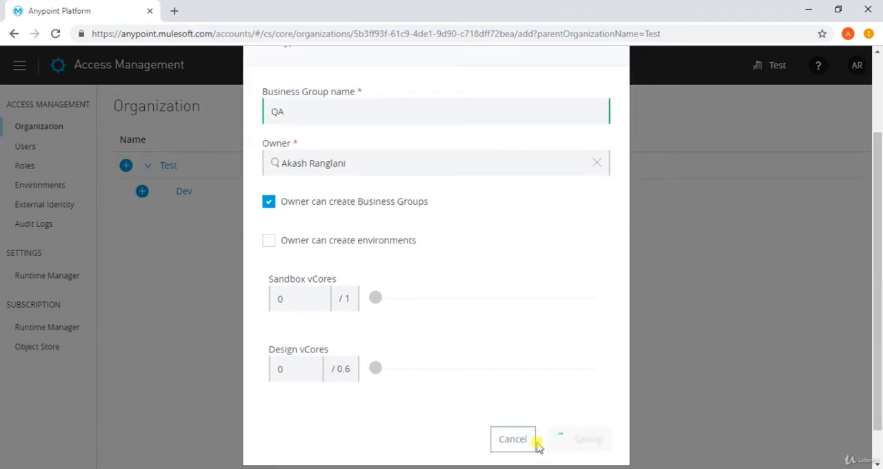
pyautogui.click(586, 439)
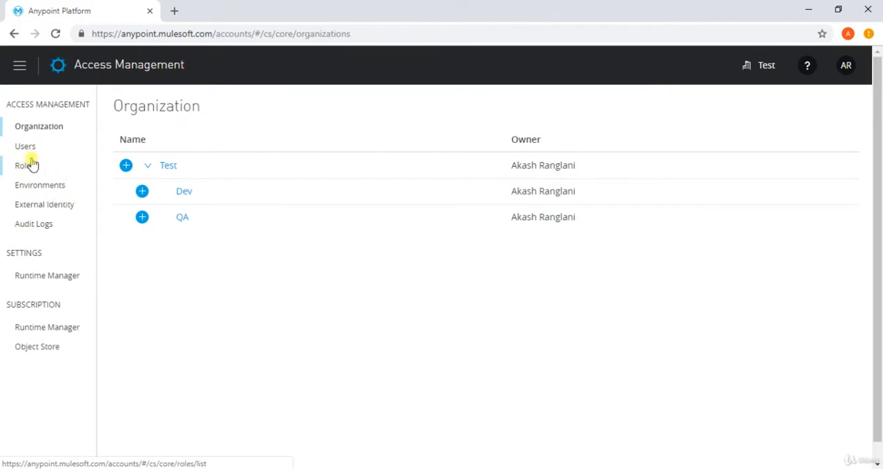
# From the Users list, start a user invitation and browse the roles invitees can receive.
pyautogui.click(26, 146)
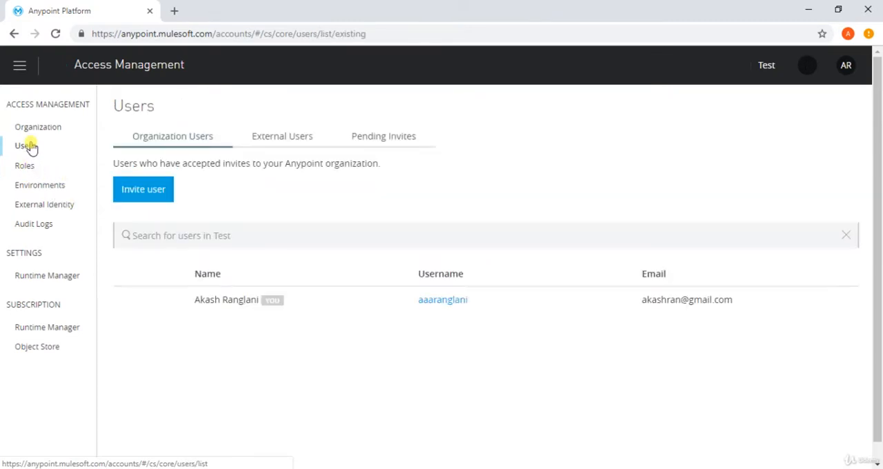
pyautogui.click(143, 189)
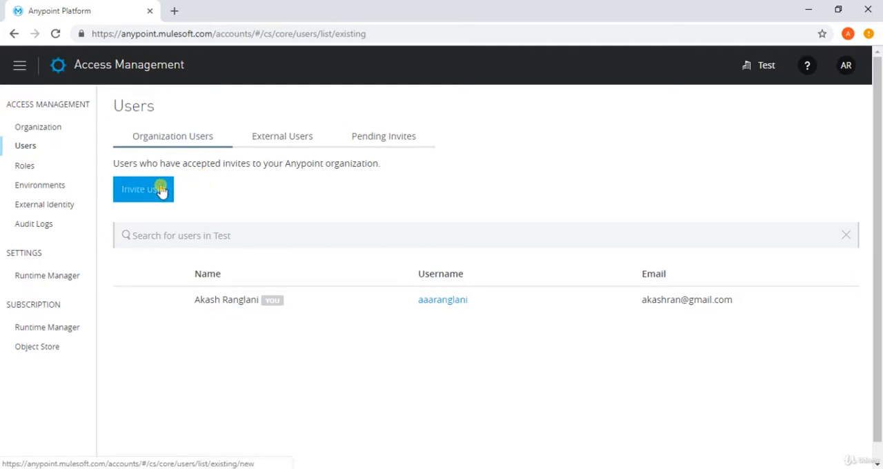
pyautogui.click(143, 189)
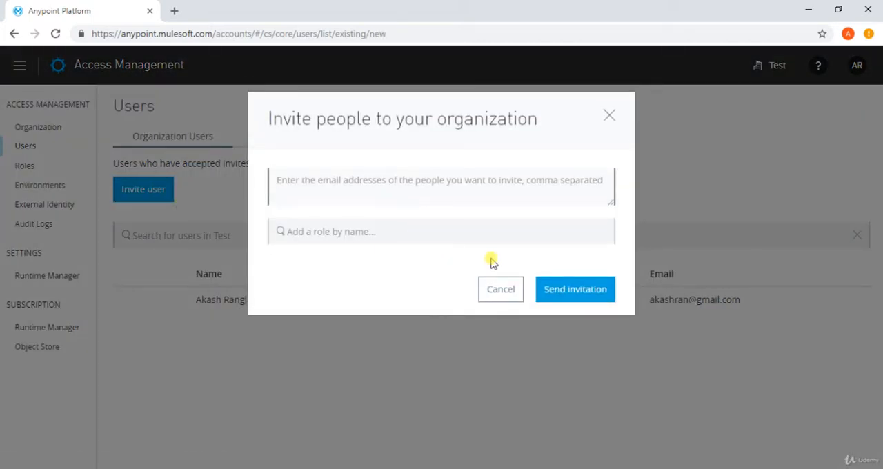
pyautogui.click(440, 231)
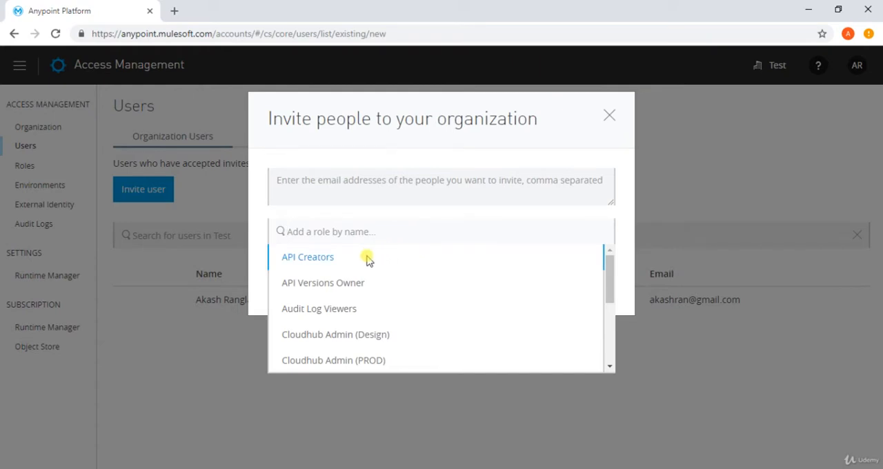
pyautogui.moveTo(548, 164)
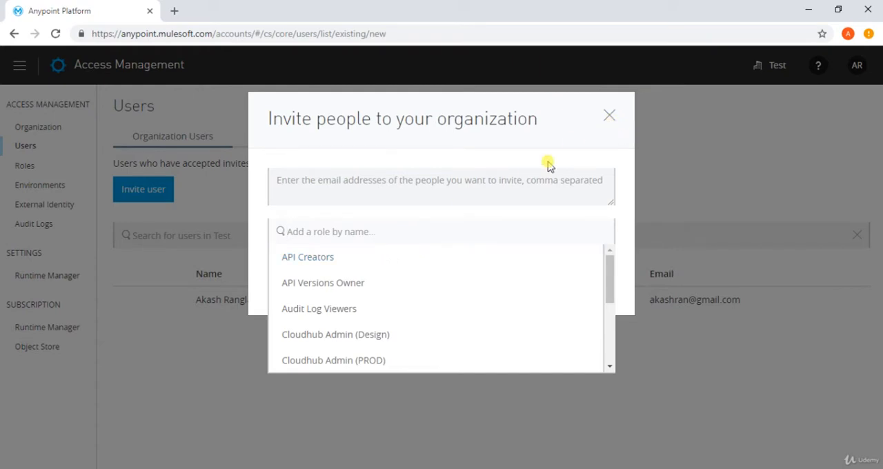
pyautogui.click(439, 180)
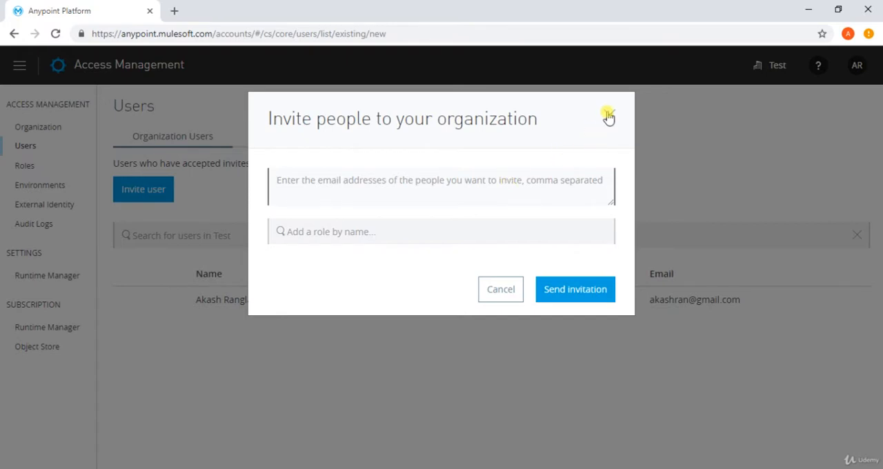
pyautogui.moveTo(540, 116)
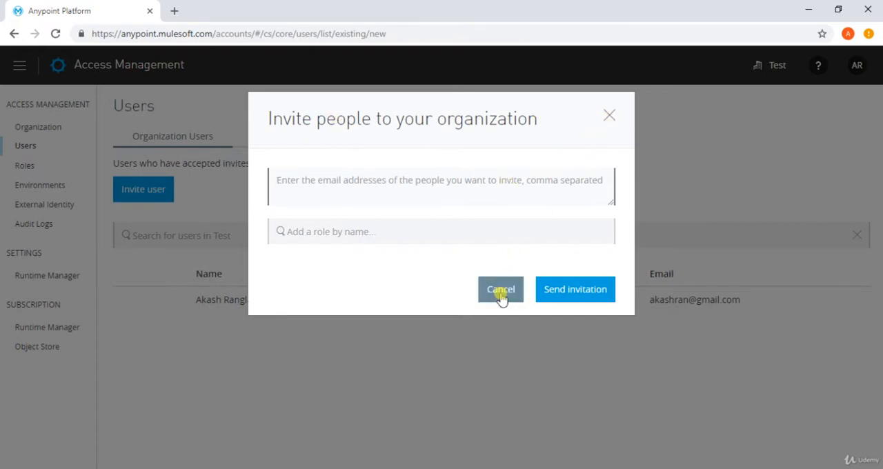
# Cancel the invitation, confirm there are no pending invites, and show the Roles list.
pyautogui.click(500, 289)
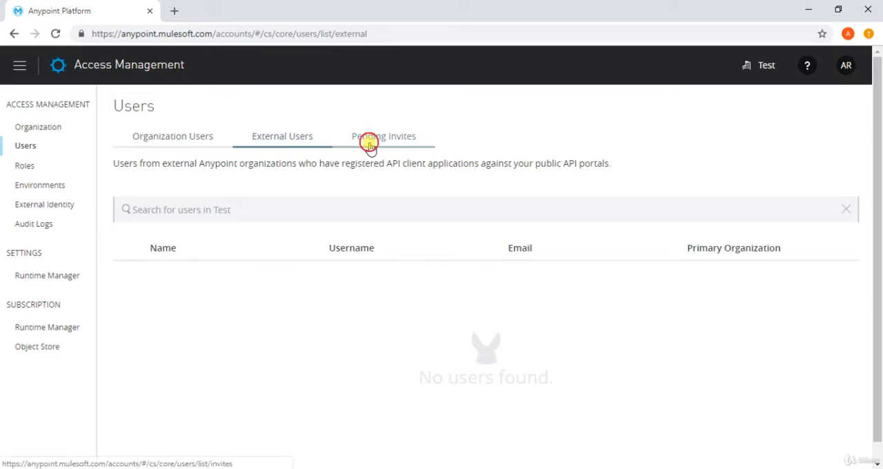
pyautogui.click(382, 136)
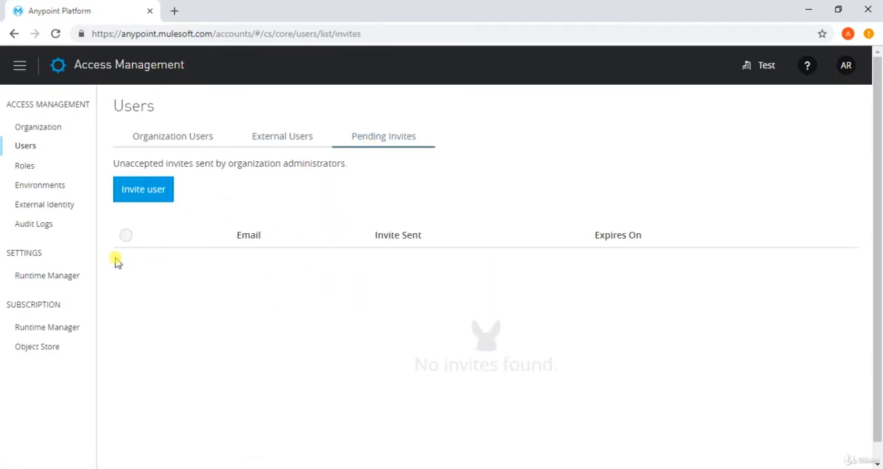
pyautogui.click(25, 165)
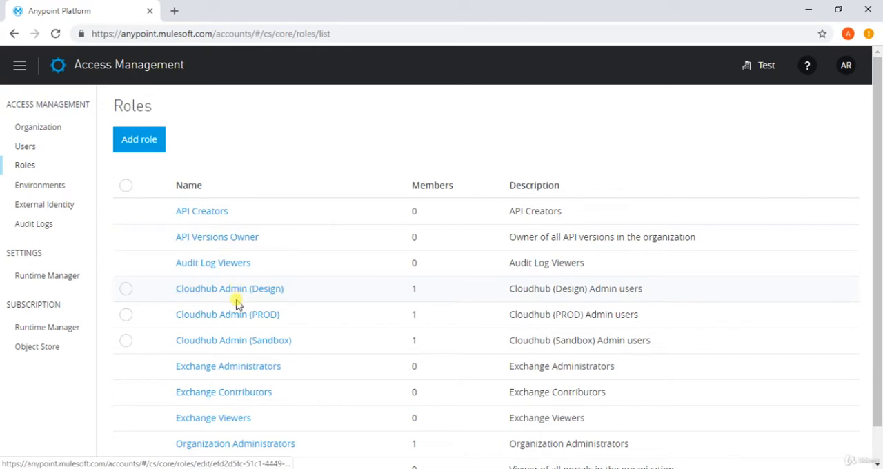
pyautogui.moveTo(411, 287)
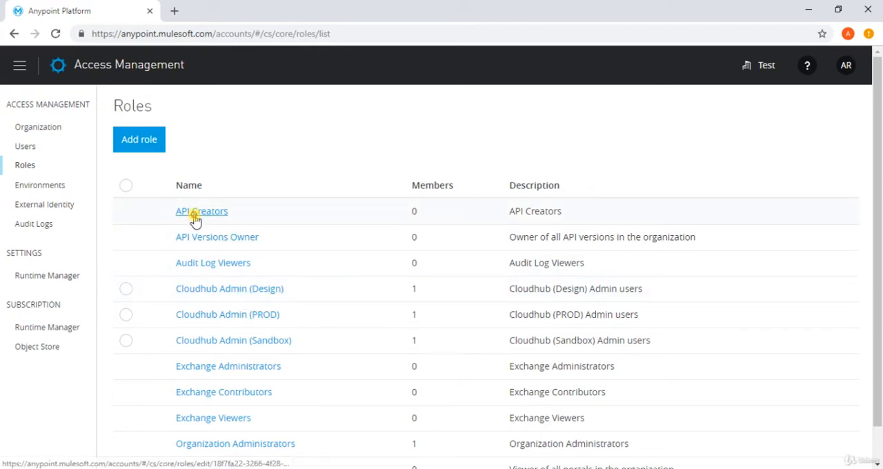
# Add the organization owner's account to API Creators, then return to the Roles list.
pyautogui.click(202, 211)
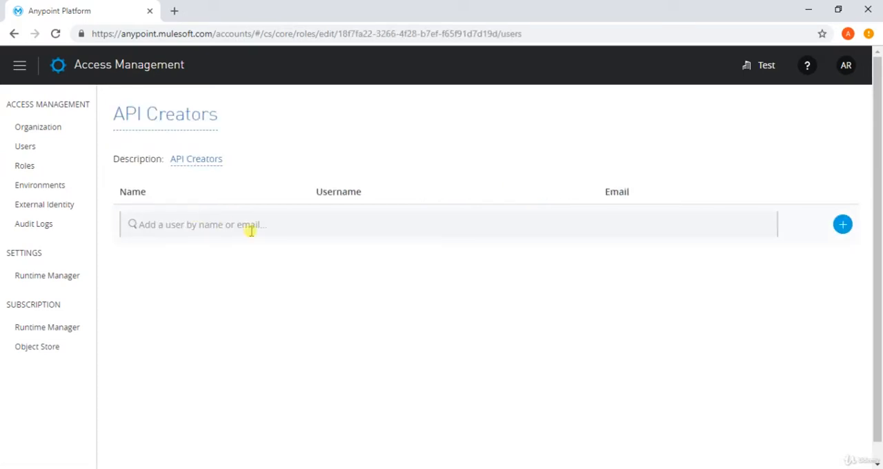
pyautogui.click(220, 224)
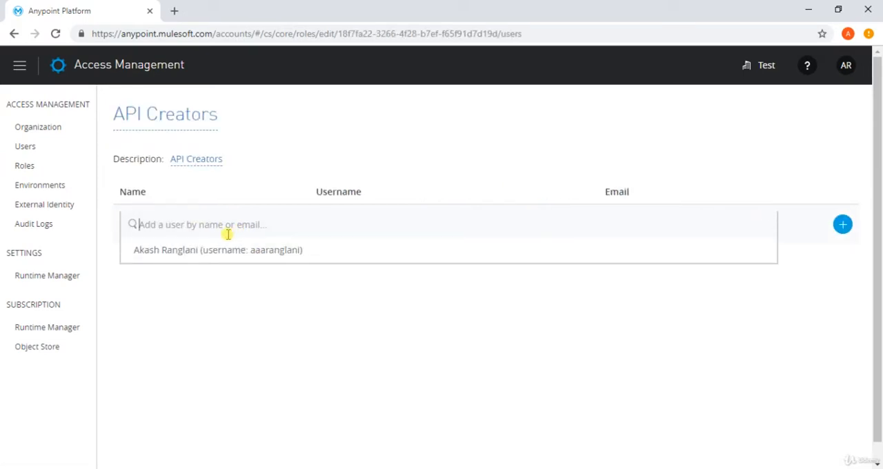
pyautogui.click(218, 249)
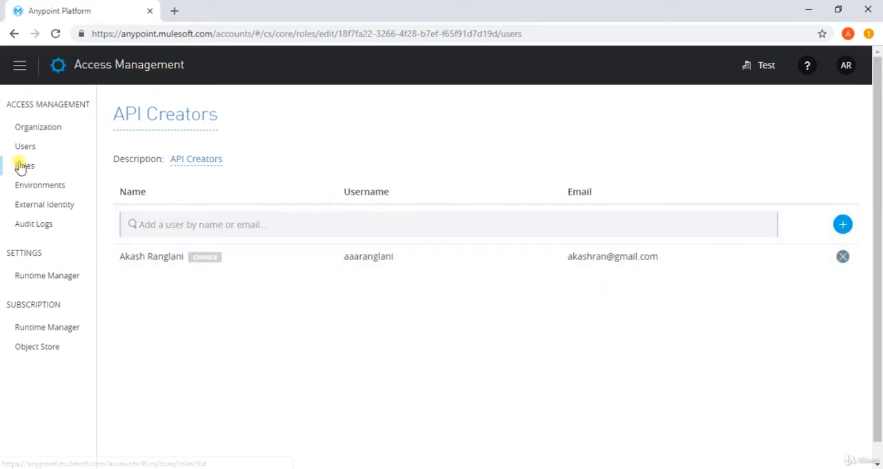
pyautogui.click(25, 164)
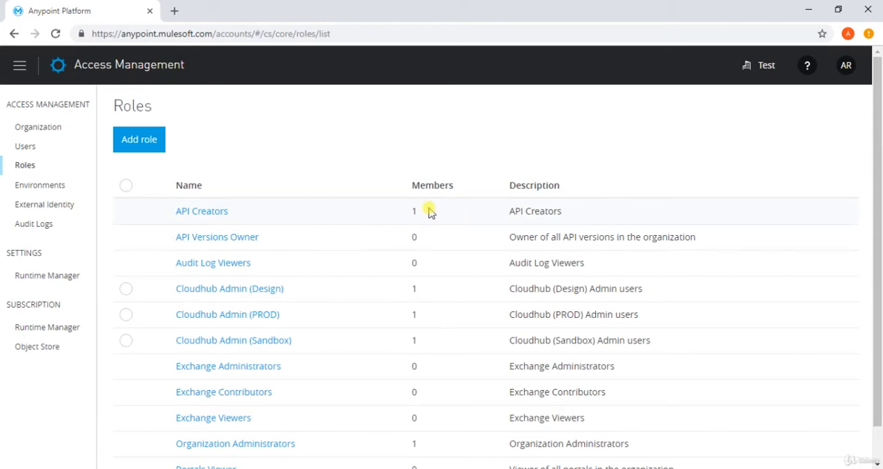
pyautogui.moveTo(45, 204)
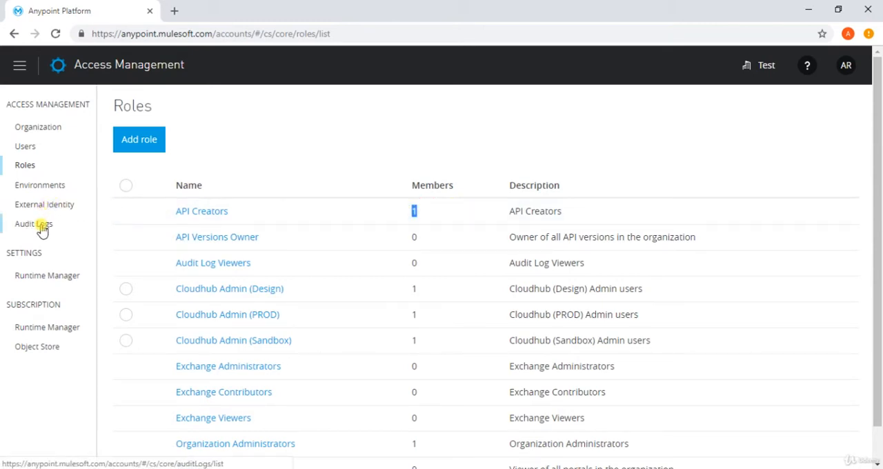
pyautogui.click(33, 224)
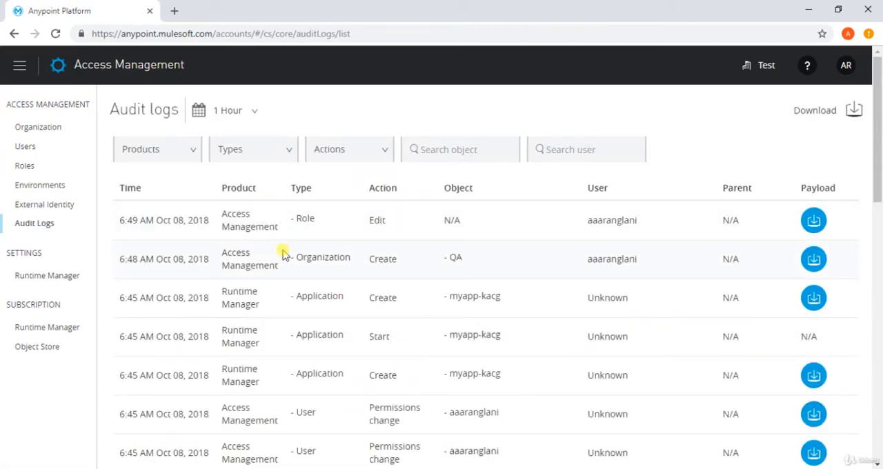
pyautogui.moveTo(231, 324)
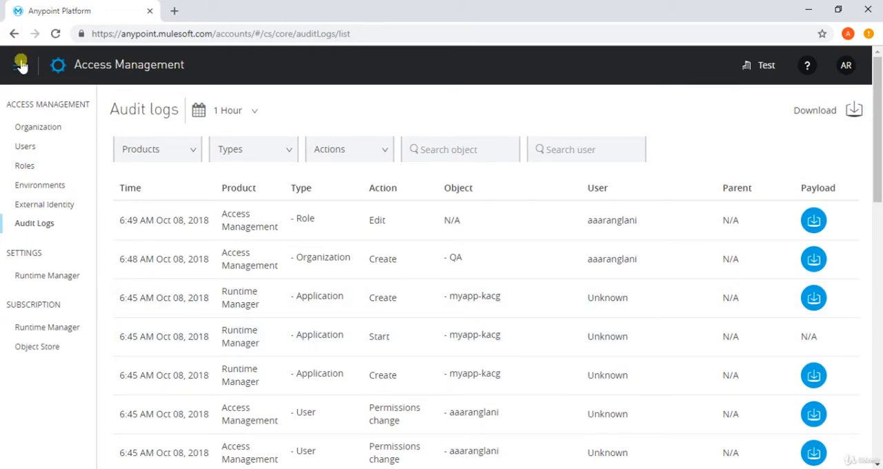
# Open the platform product menu over the Audit Logs page.
pyautogui.click(21, 64)
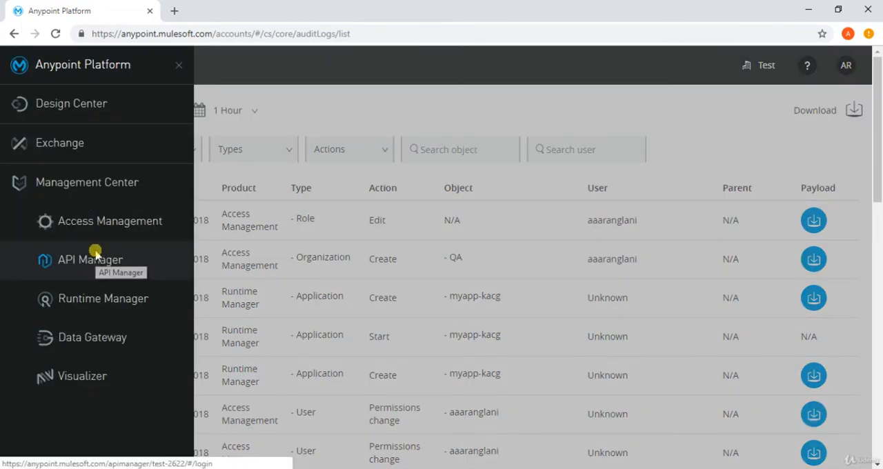
# Open API Manager, check Custom Policies, and show the details panel for API version v1.
pyautogui.click(90, 259)
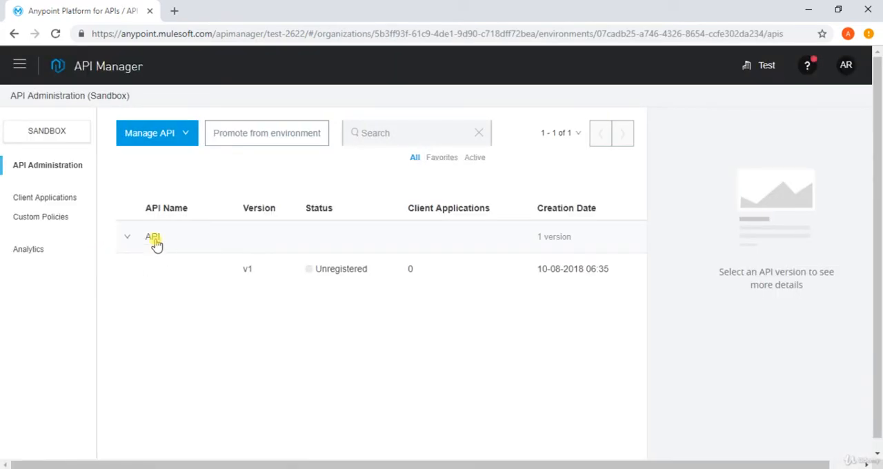
pyautogui.click(127, 237)
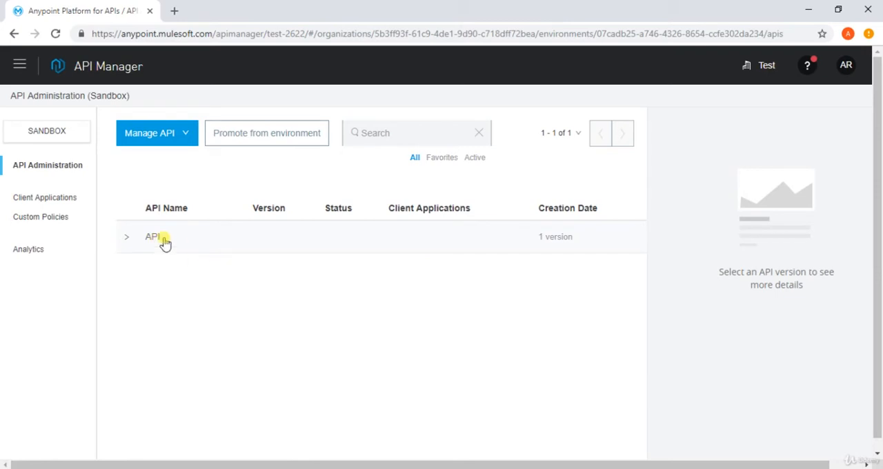
pyautogui.click(127, 236)
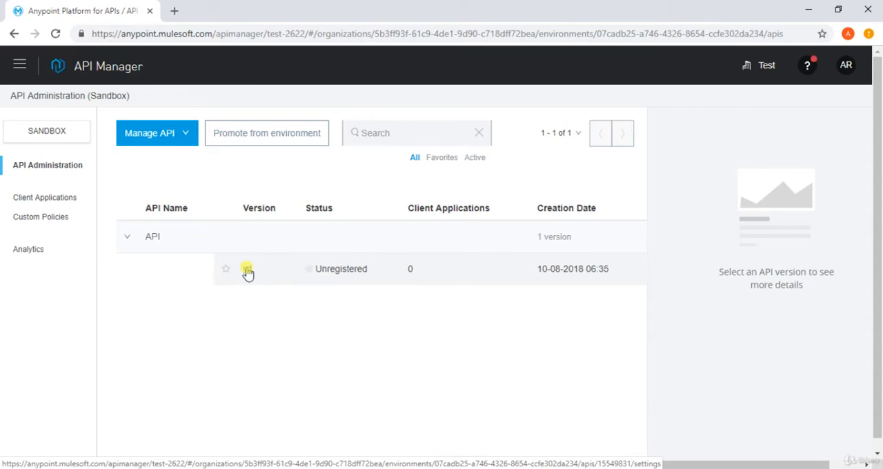
pyautogui.moveTo(248, 272)
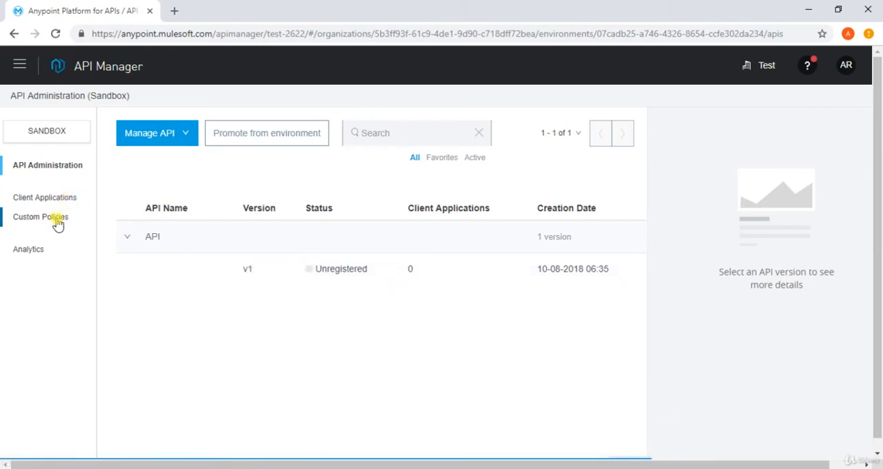
pyautogui.click(40, 217)
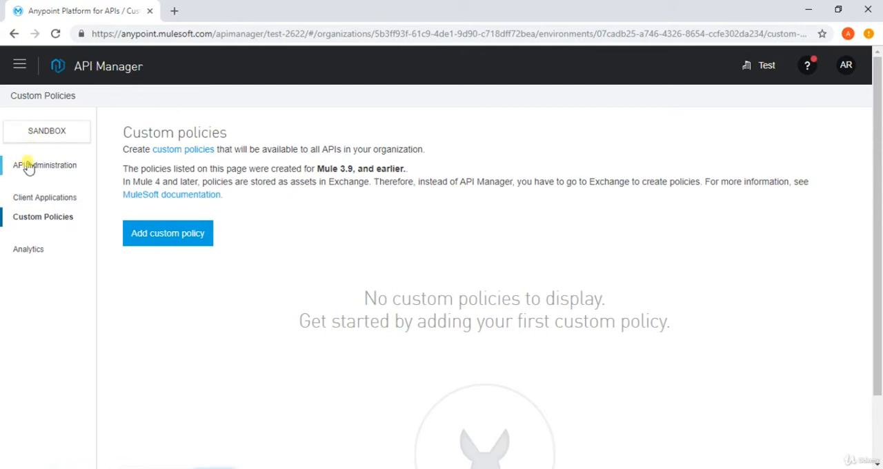
pyautogui.click(44, 165)
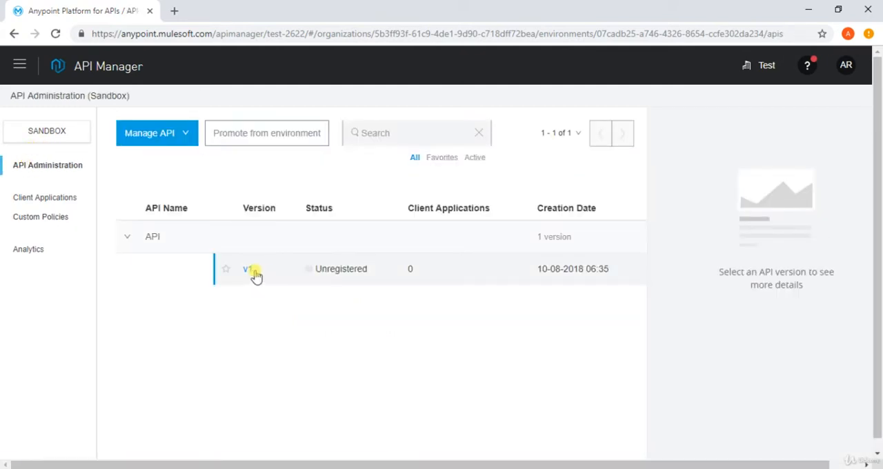
pyautogui.click(248, 269)
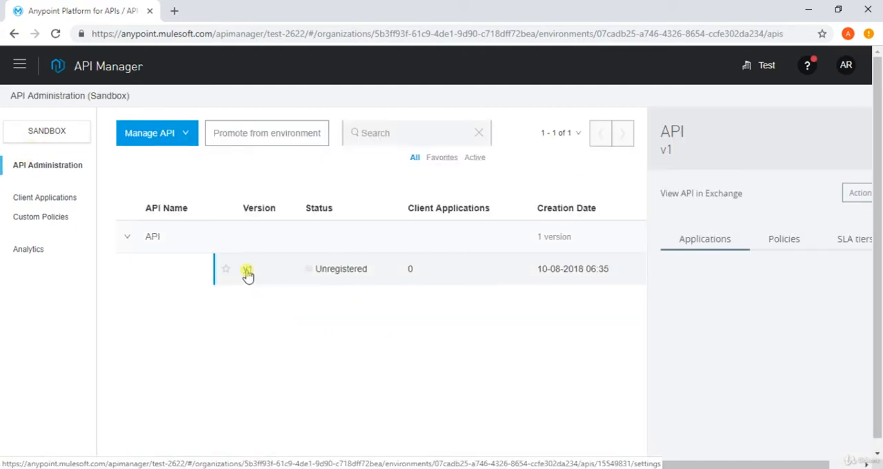
# Preview the policies available for API v1 and close the picker without applying any.
pyautogui.click(247, 268)
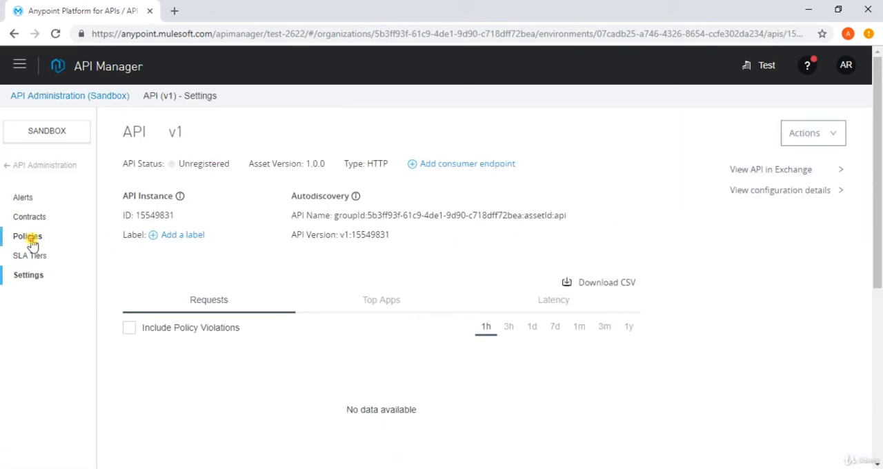
pyautogui.click(28, 236)
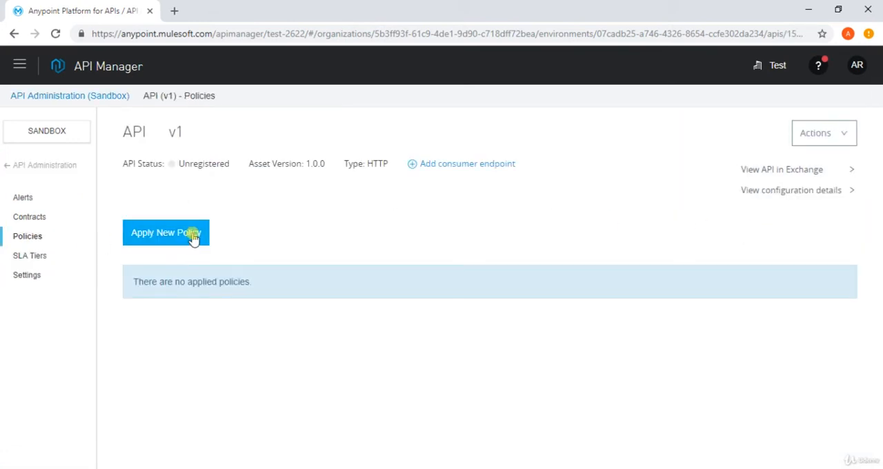
pyautogui.click(165, 232)
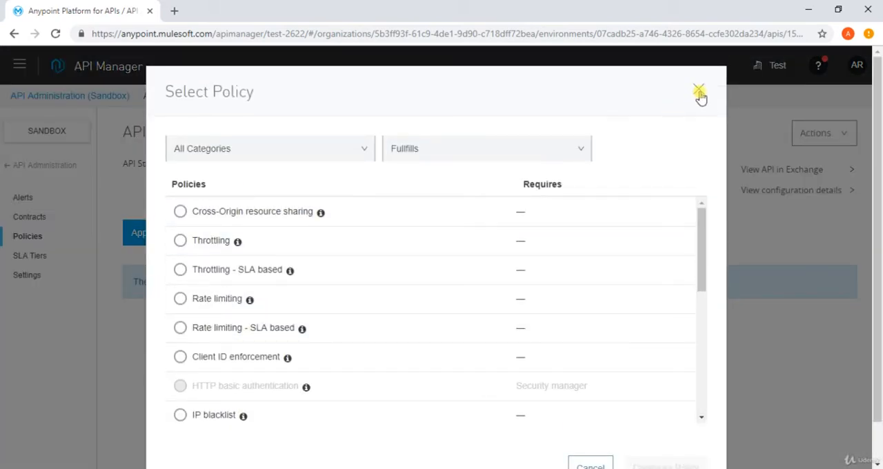
pyautogui.click(699, 91)
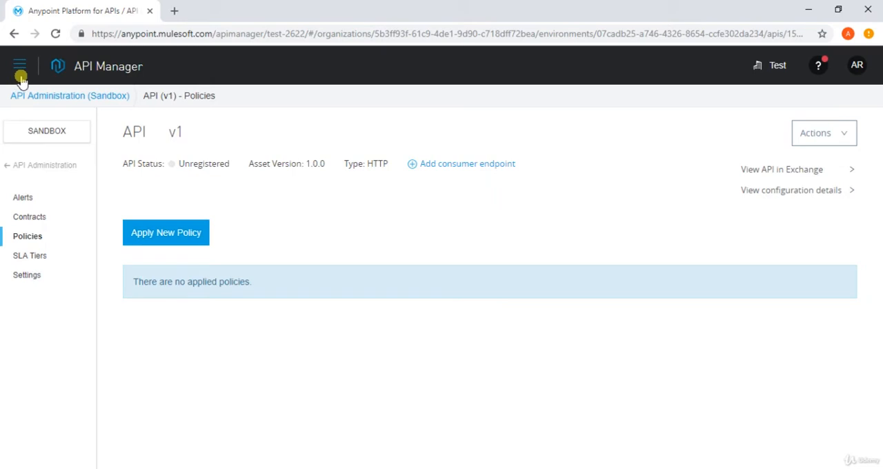
# Switch to Runtime Manager from the Management Center section of the product menu.
pyautogui.click(19, 65)
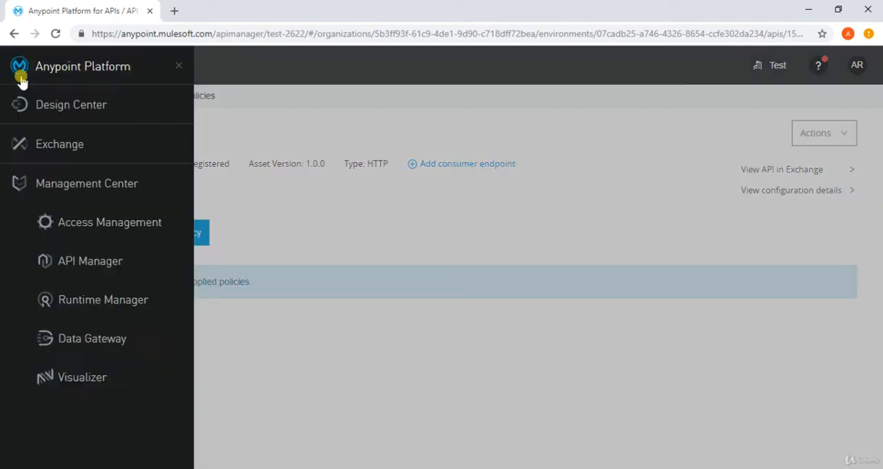
pyautogui.moveTo(90, 261)
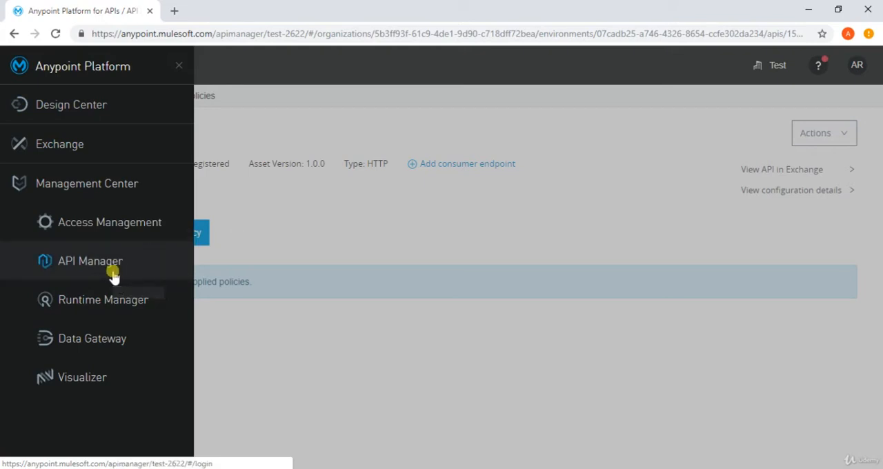
pyautogui.moveTo(128, 302)
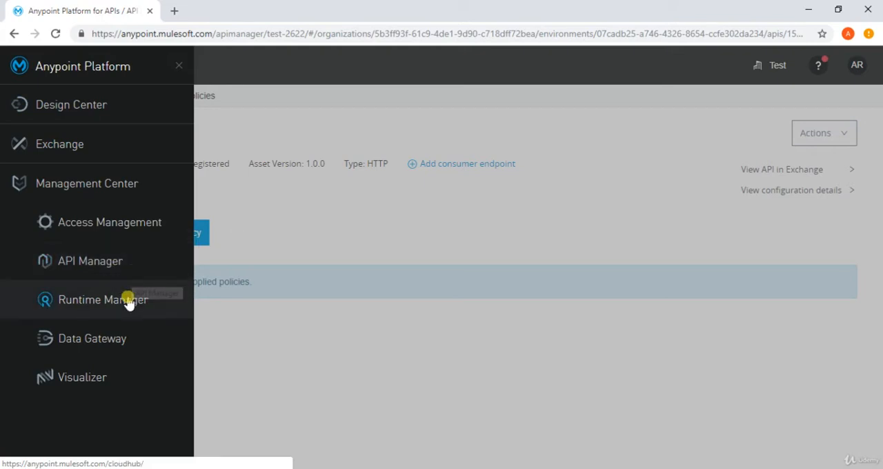
pyautogui.click(103, 299)
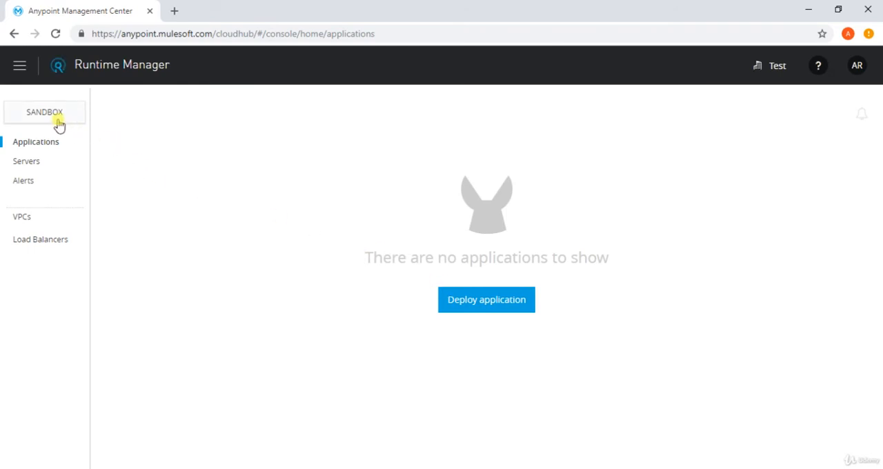
# Name the new CloudHub deployment mytestapp123 and select runtime version 3.9.1.
pyautogui.click(486, 299)
pyautogui.write('t')
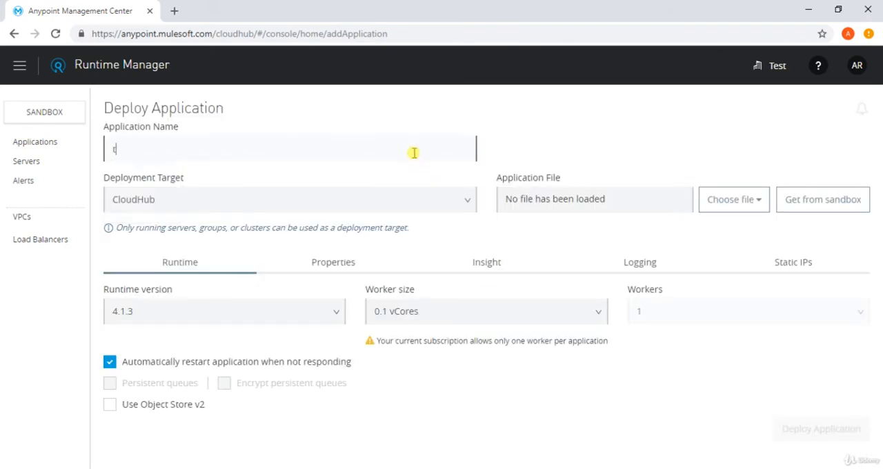
pyautogui.write('estapp123')
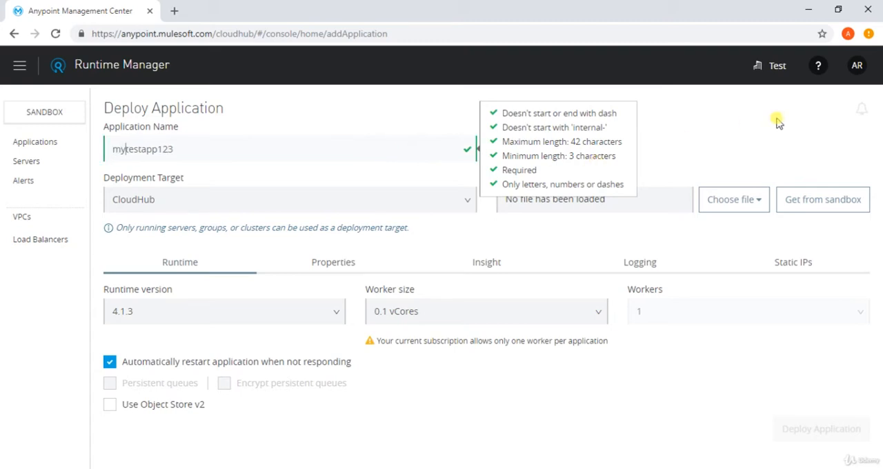
pyautogui.click(733, 199)
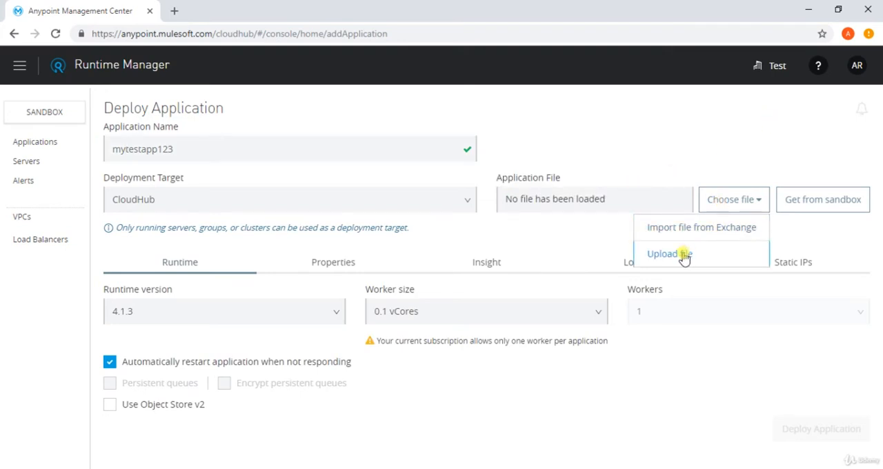
pyautogui.moveTo(672, 254)
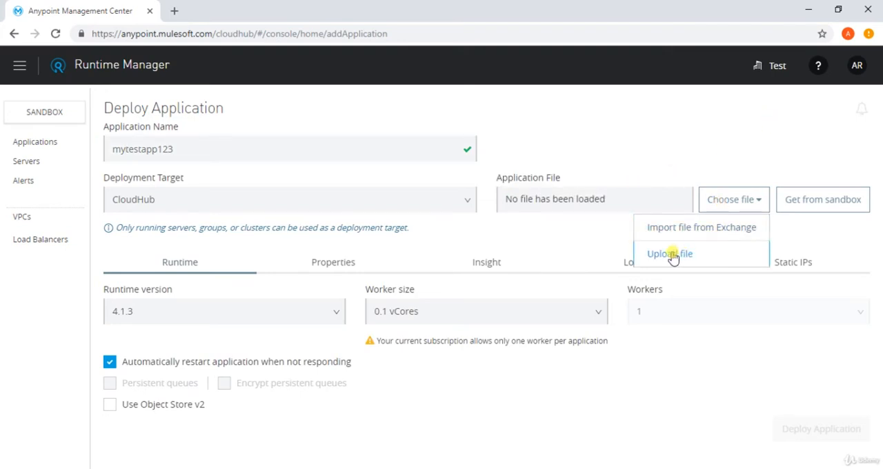
pyautogui.moveTo(701, 227)
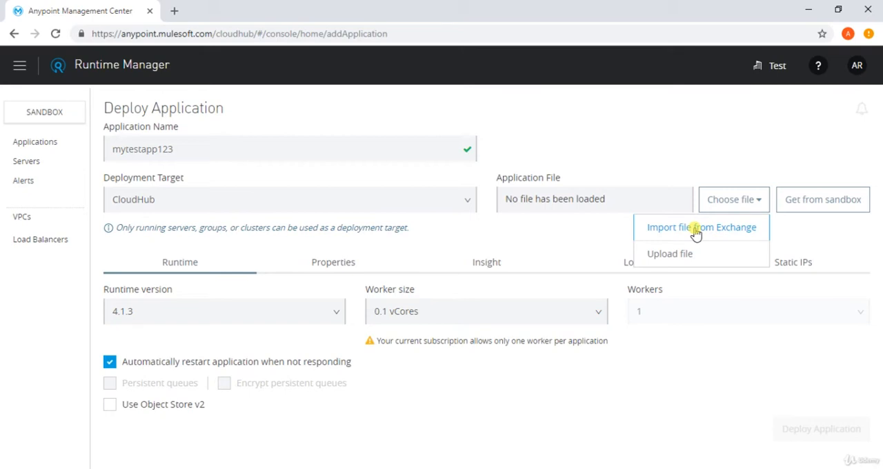
pyautogui.click(460, 200)
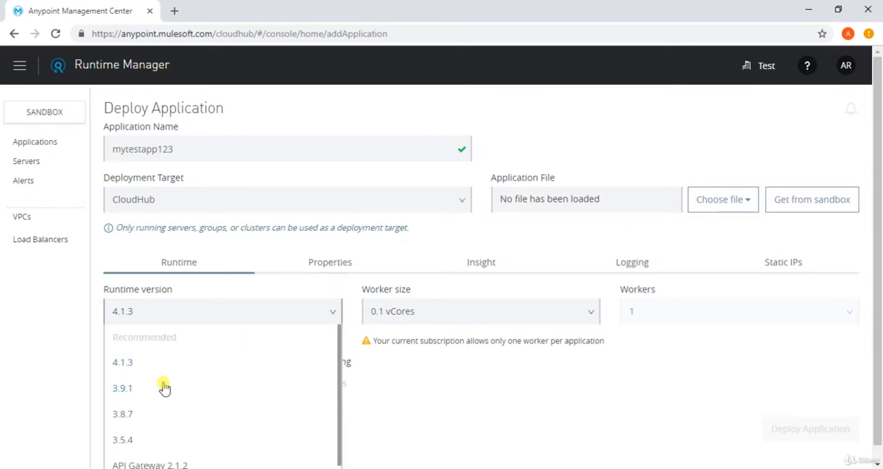
pyautogui.click(122, 387)
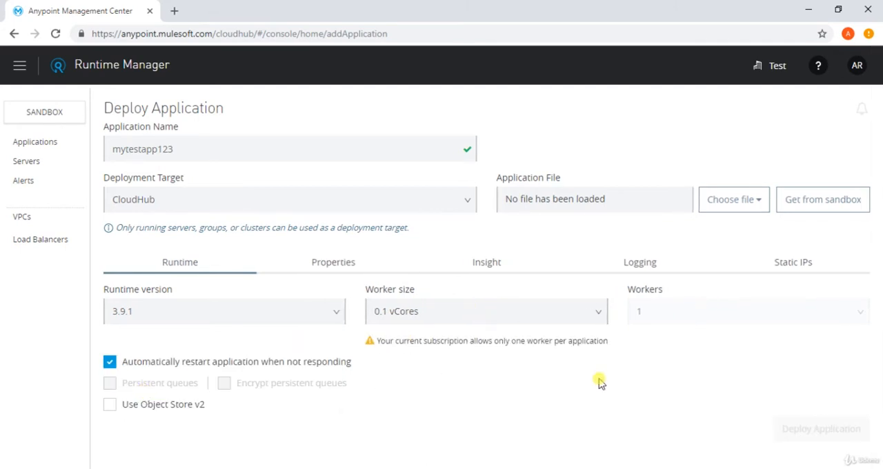
pyautogui.moveTo(504, 412)
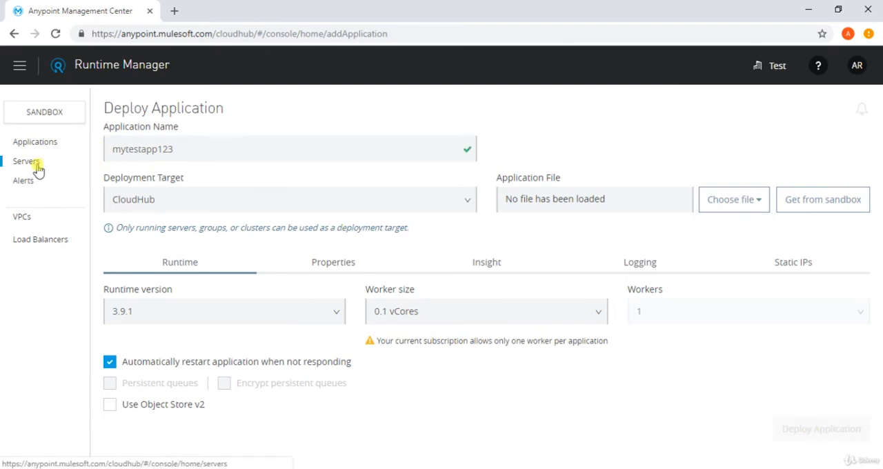
# Check the empty Servers page, then show the Alerts page with no alerts.
pyautogui.click(25, 161)
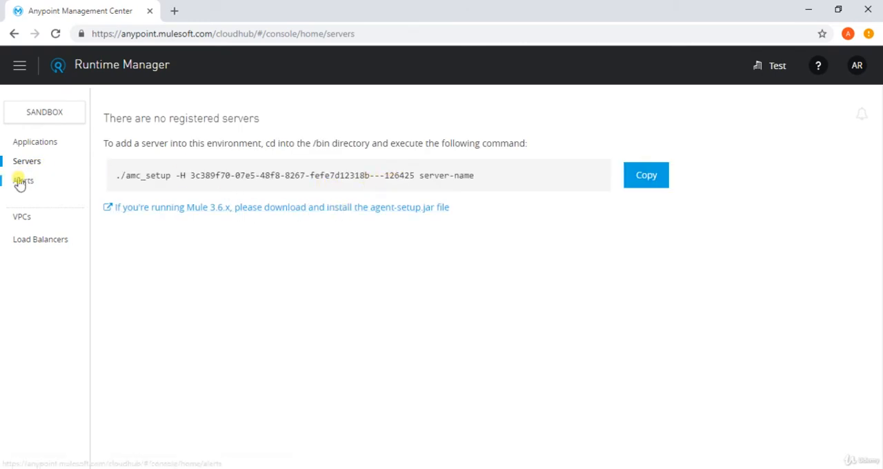
pyautogui.click(24, 181)
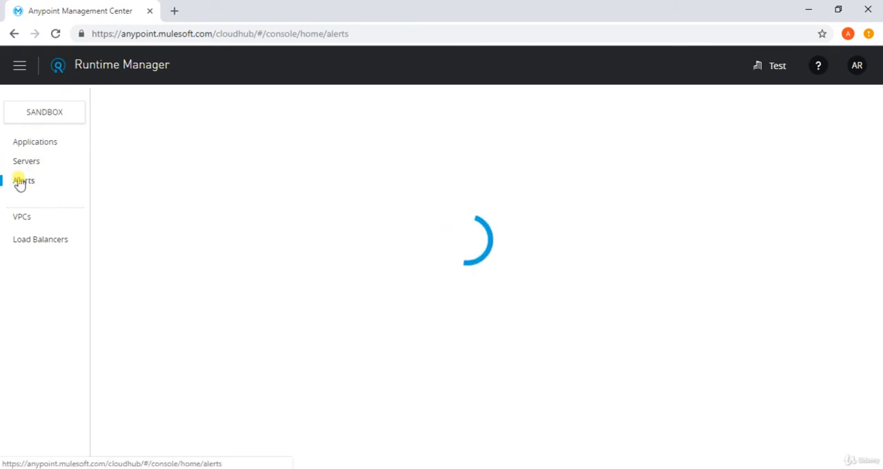
pyautogui.click(24, 180)
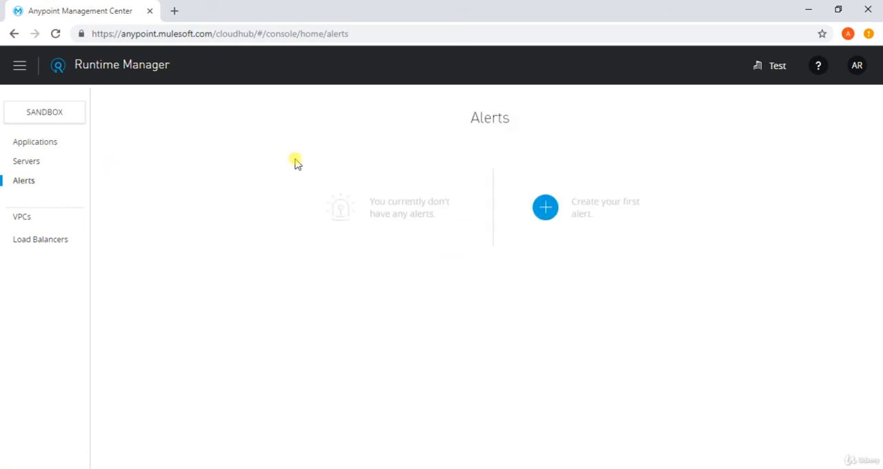
# Start a new alert named 'cpu' with Critical severity.
pyautogui.click(545, 207)
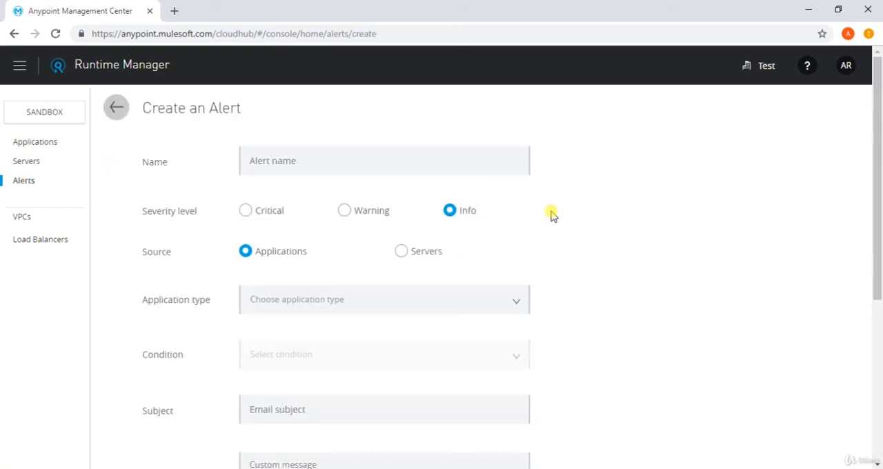
pyautogui.click(385, 161)
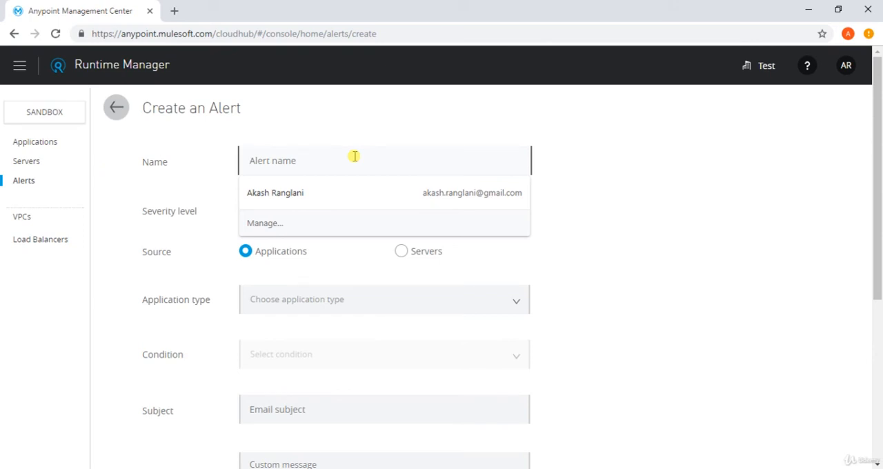
pyautogui.write('cpu usage')
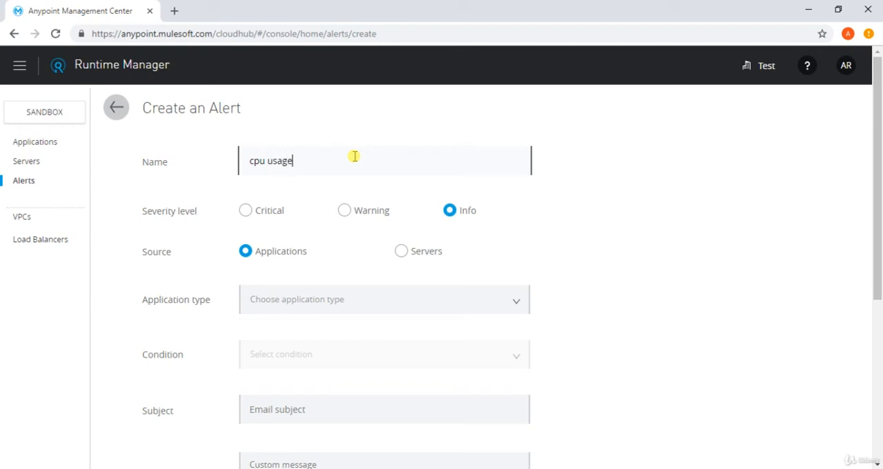
pyautogui.click(246, 210)
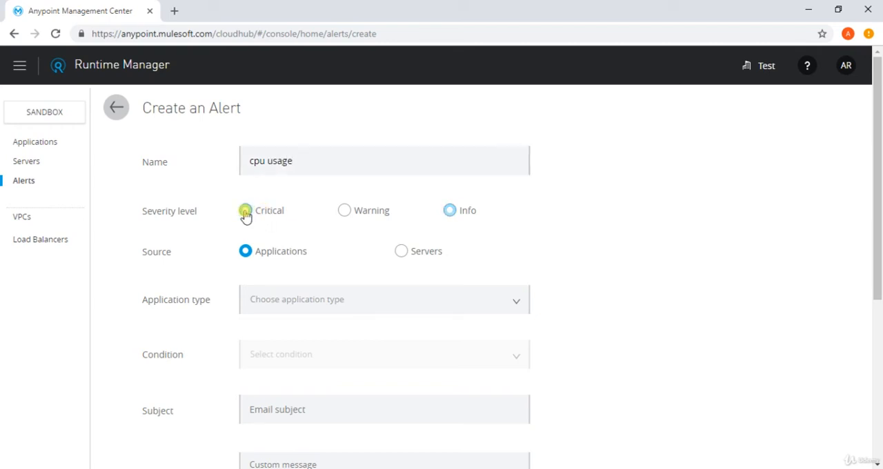
# Apply the alert to all CloudHub applications with the CPU usage condition.
pyautogui.click(384, 299)
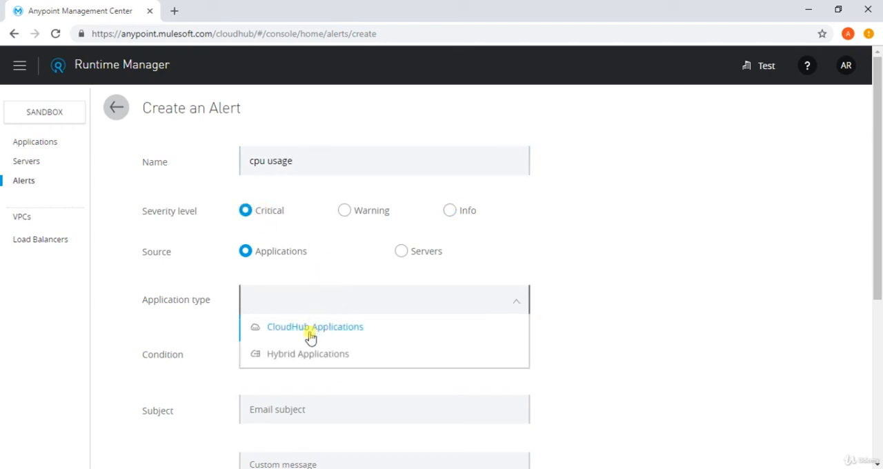
pyautogui.click(315, 326)
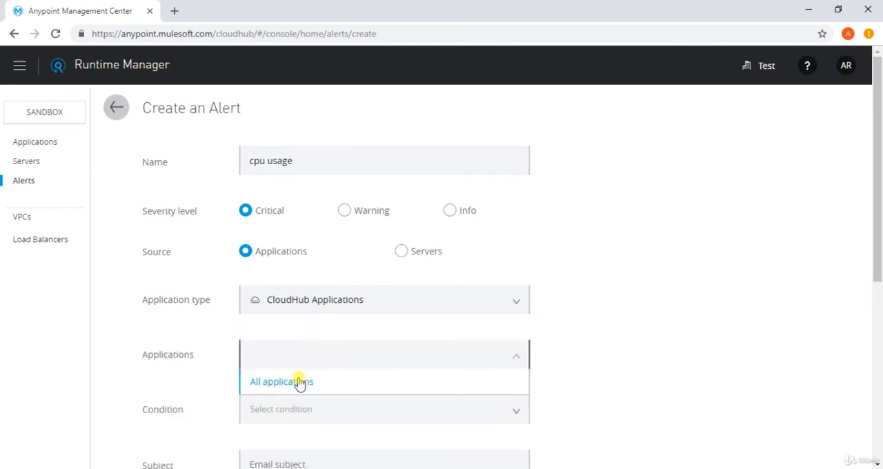
pyautogui.click(282, 381)
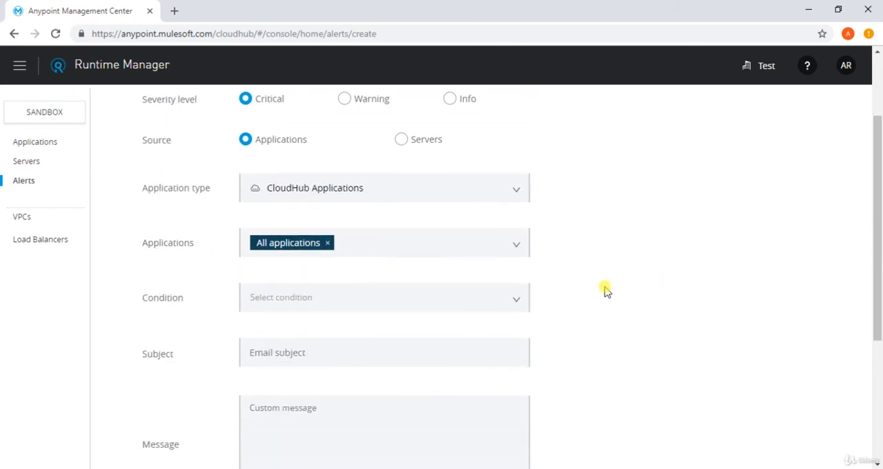
pyautogui.click(383, 297)
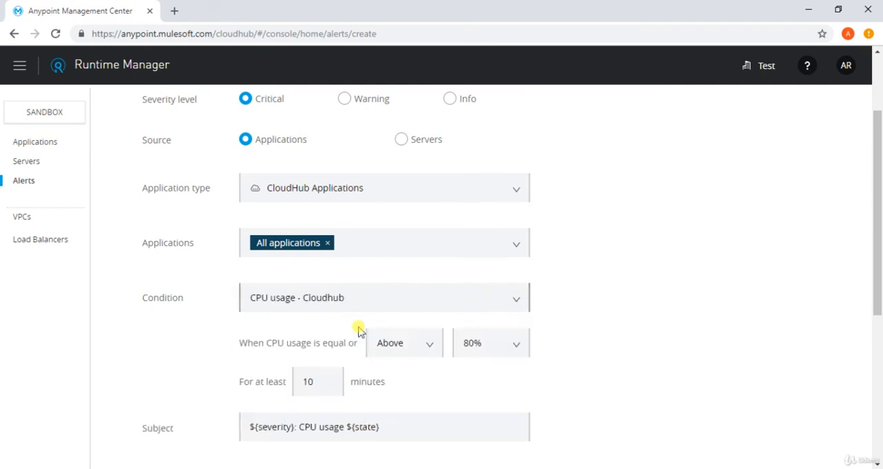
pyautogui.scroll(-3)
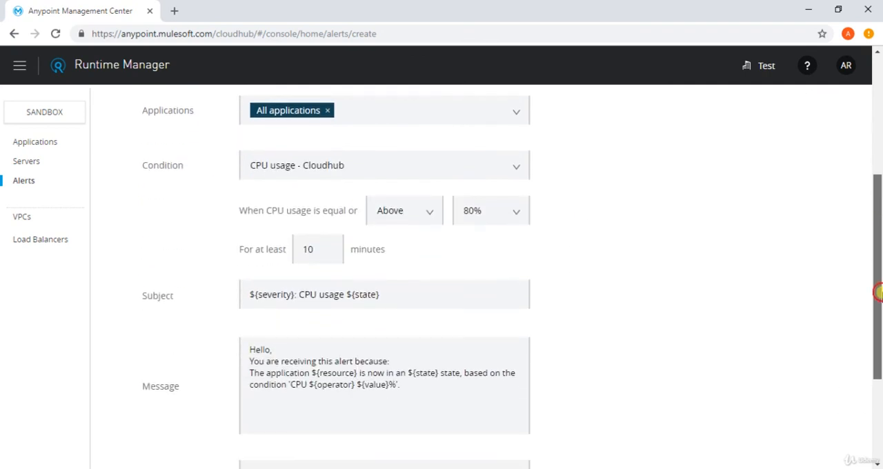
pyautogui.scroll(-3)
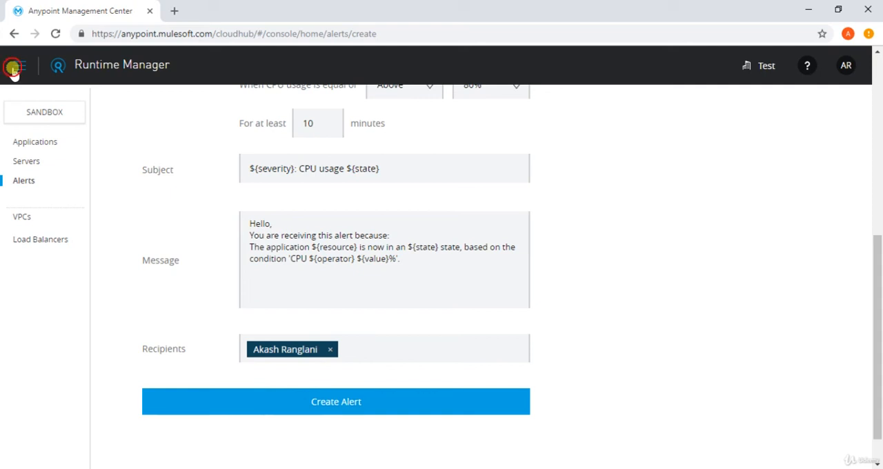
pyautogui.click(14, 65)
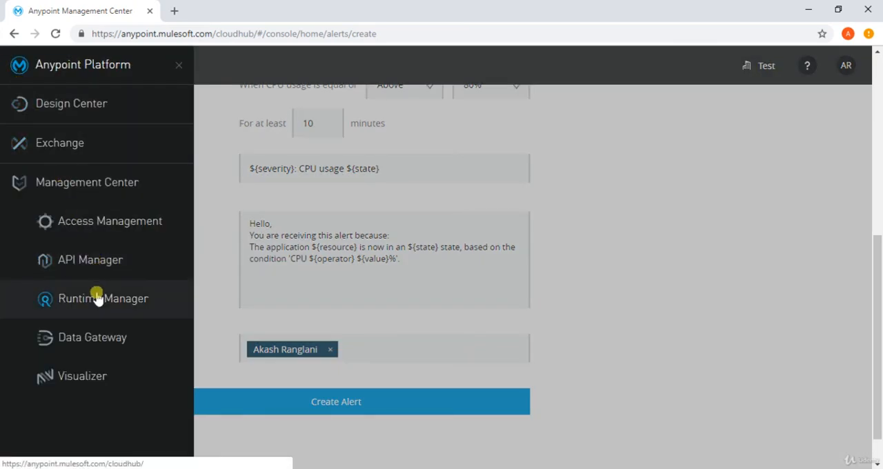
pyautogui.moveTo(110, 220)
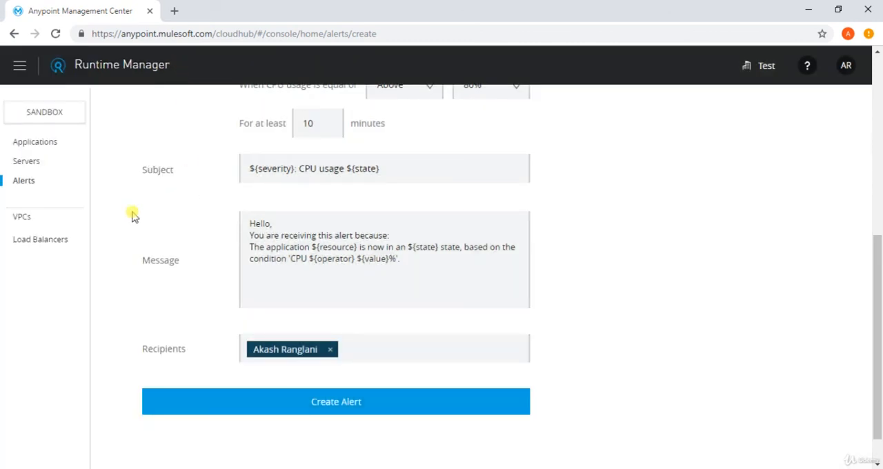
pyautogui.moveTo(102, 224)
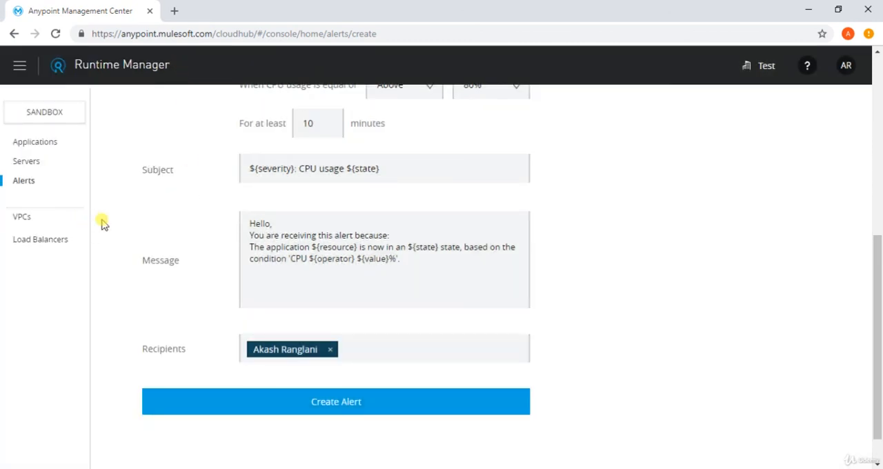